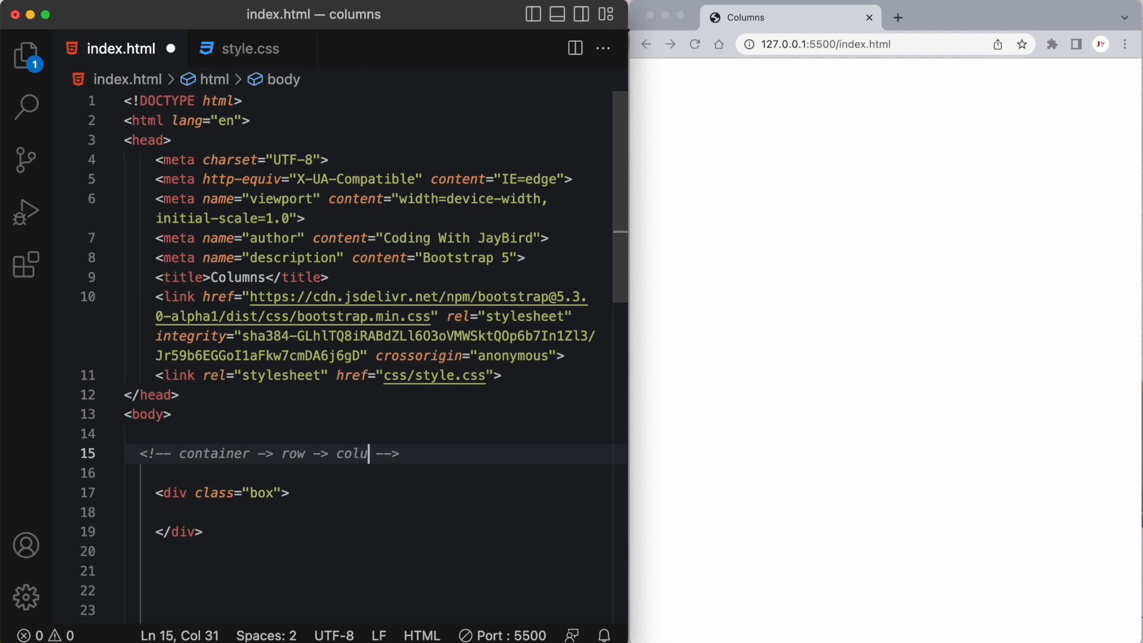
Complete the comment so it reads container -> row -> columns -> content
text(mns --> con)
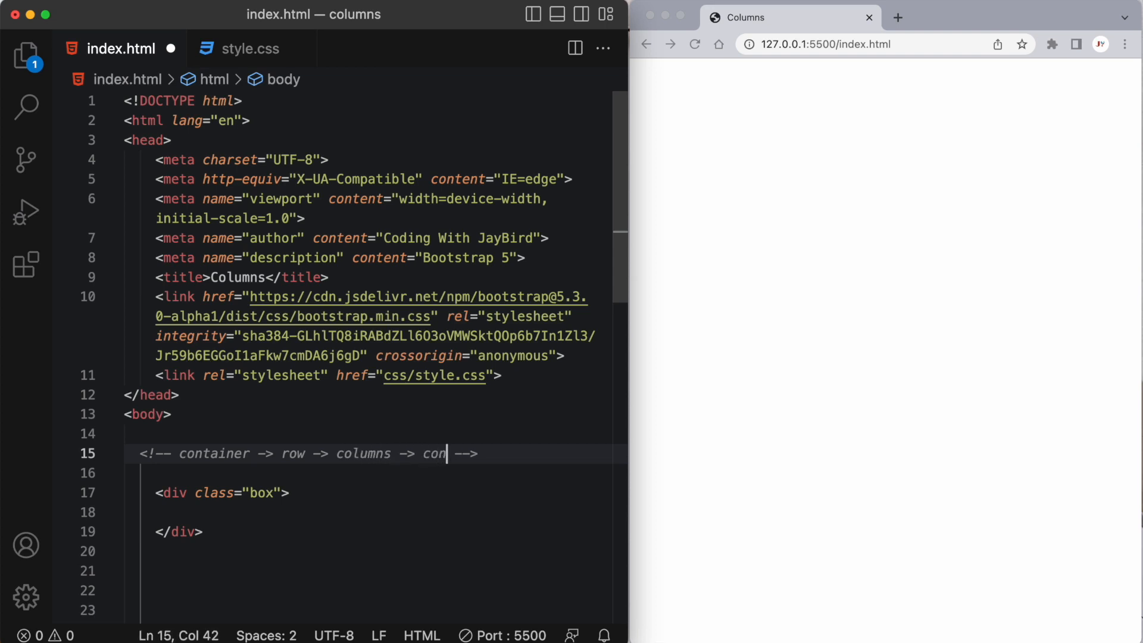
text(tent)
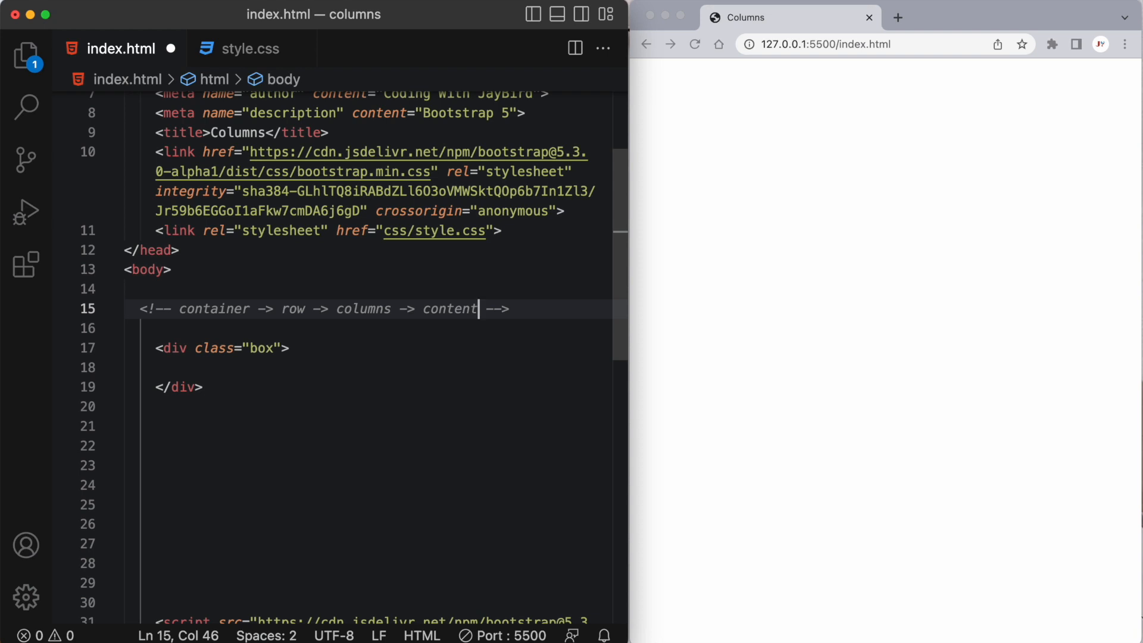
scroll(down, 3)
text(<div class=""cont>)
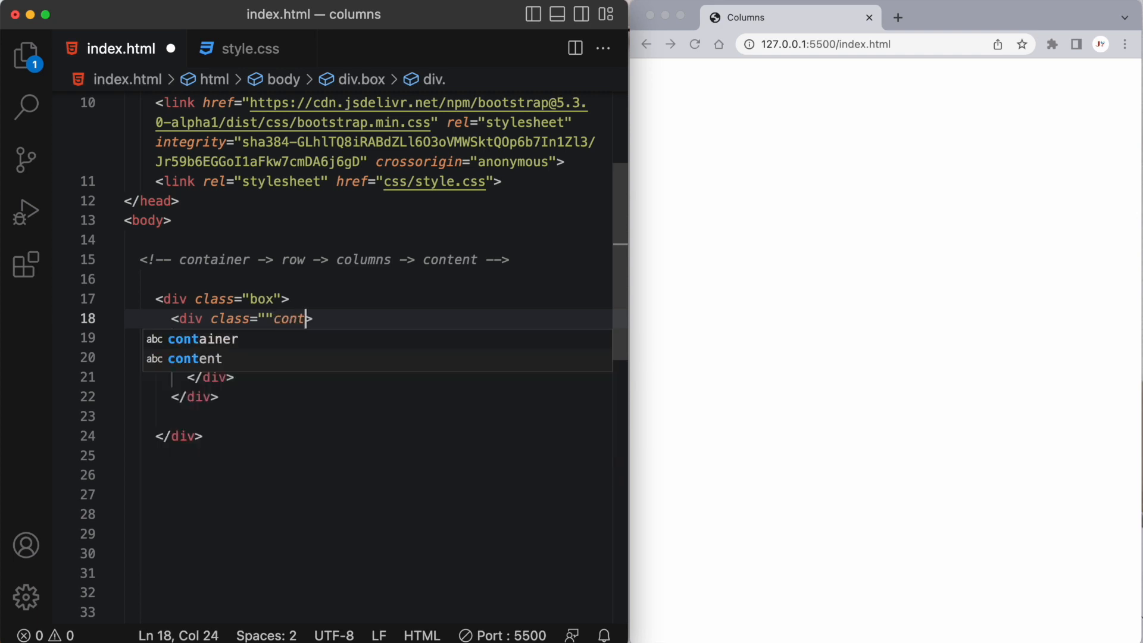
Add div.container > div.row > three div.col labelled Col 1, Col 2, Col 3
key(Enter)
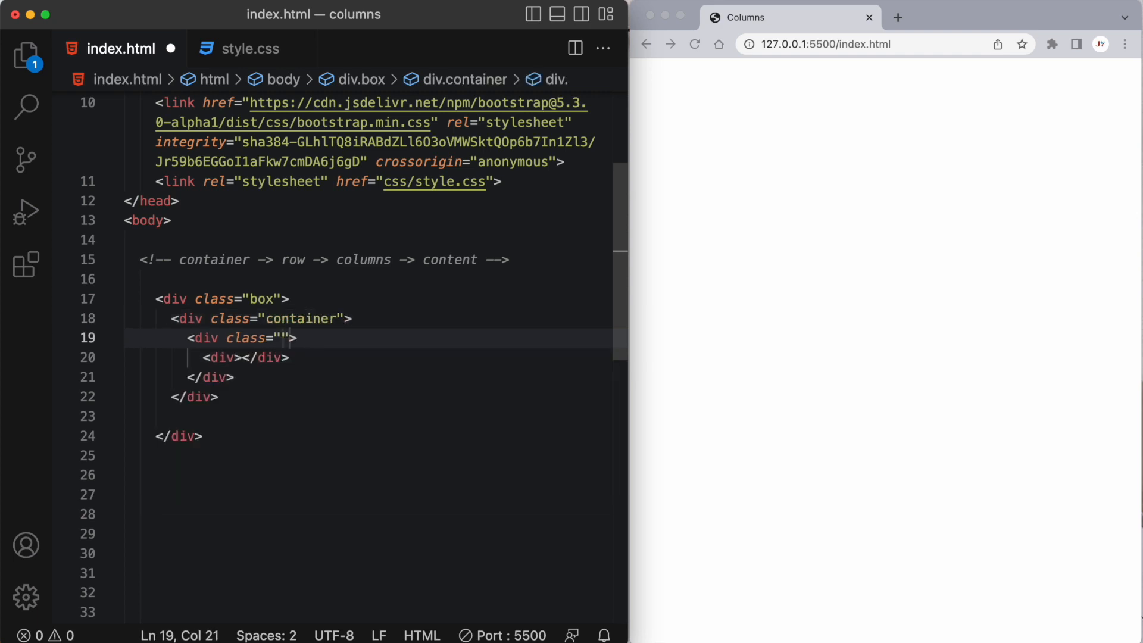
text(row)
click(403, 358)
text( class="col)
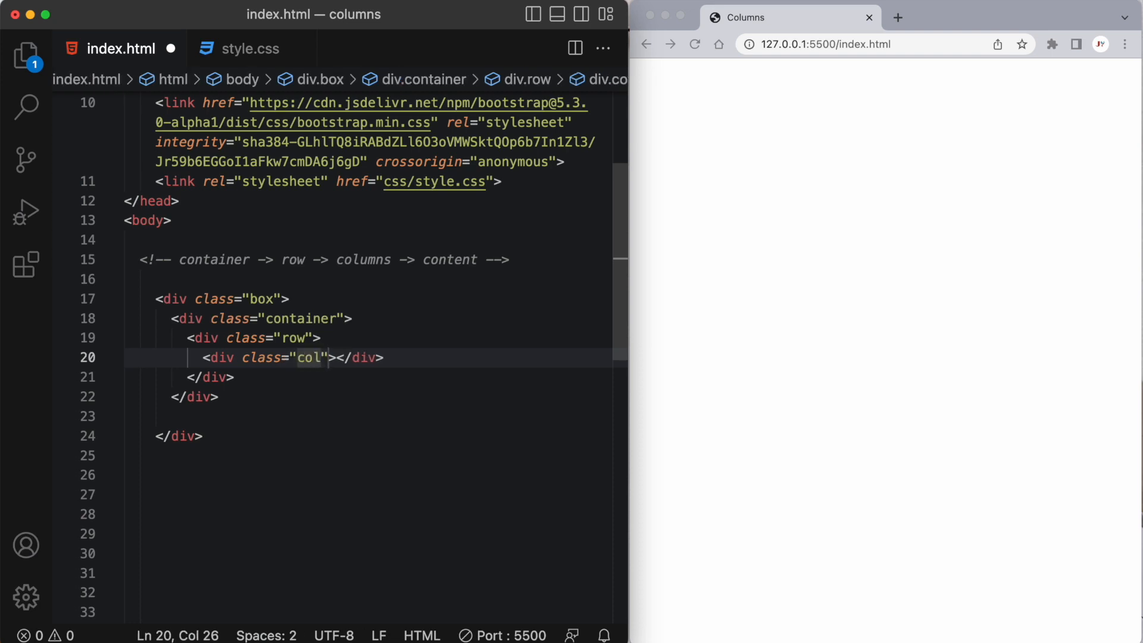
text(Col 1)
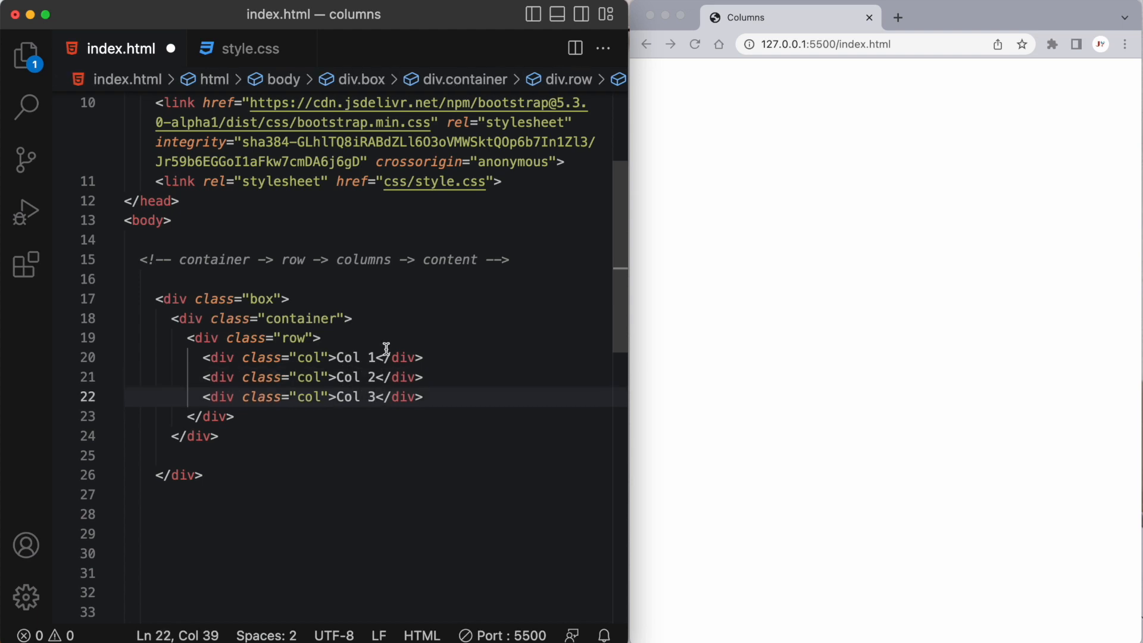
Review the box, row and col rules in style.css, then return to index.html and save
click(249, 48)
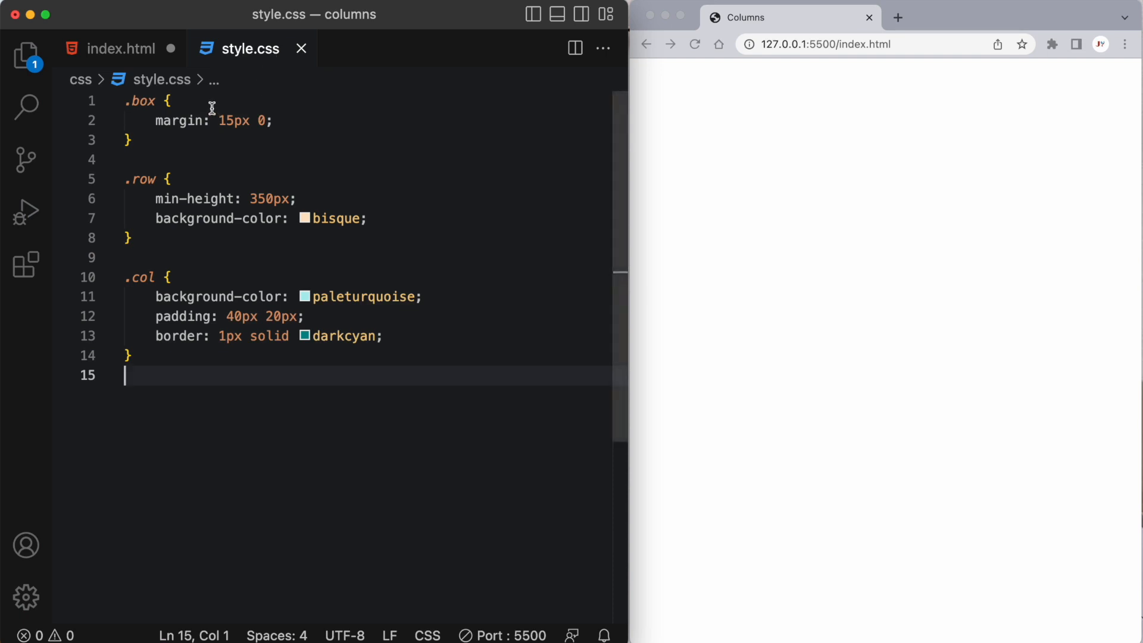
mouse_move(129, 56)
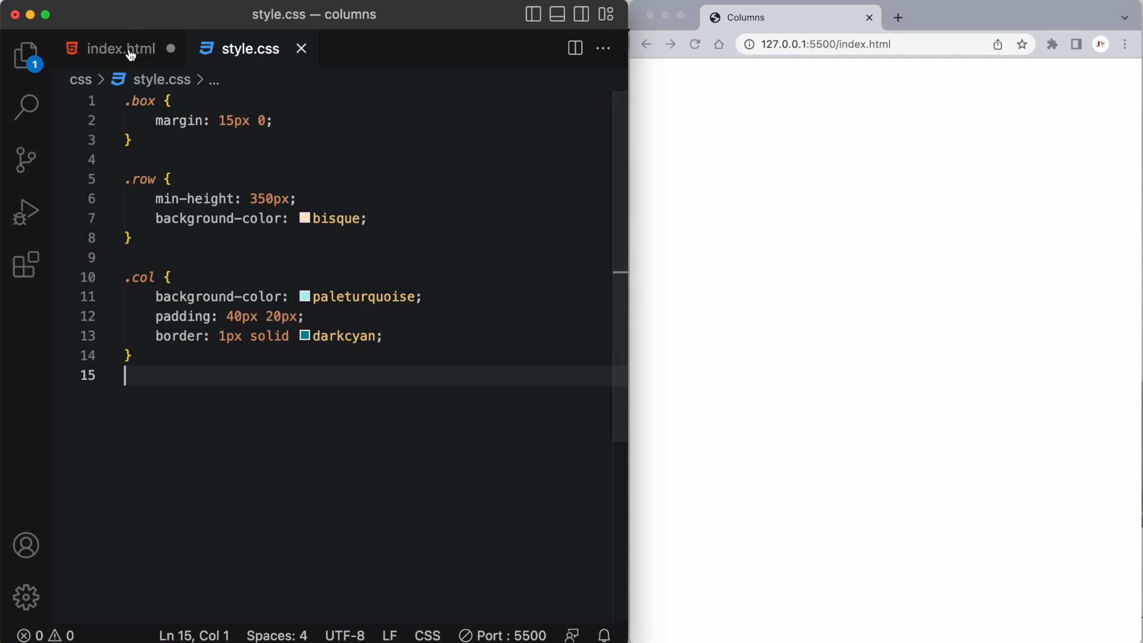
click(121, 48)
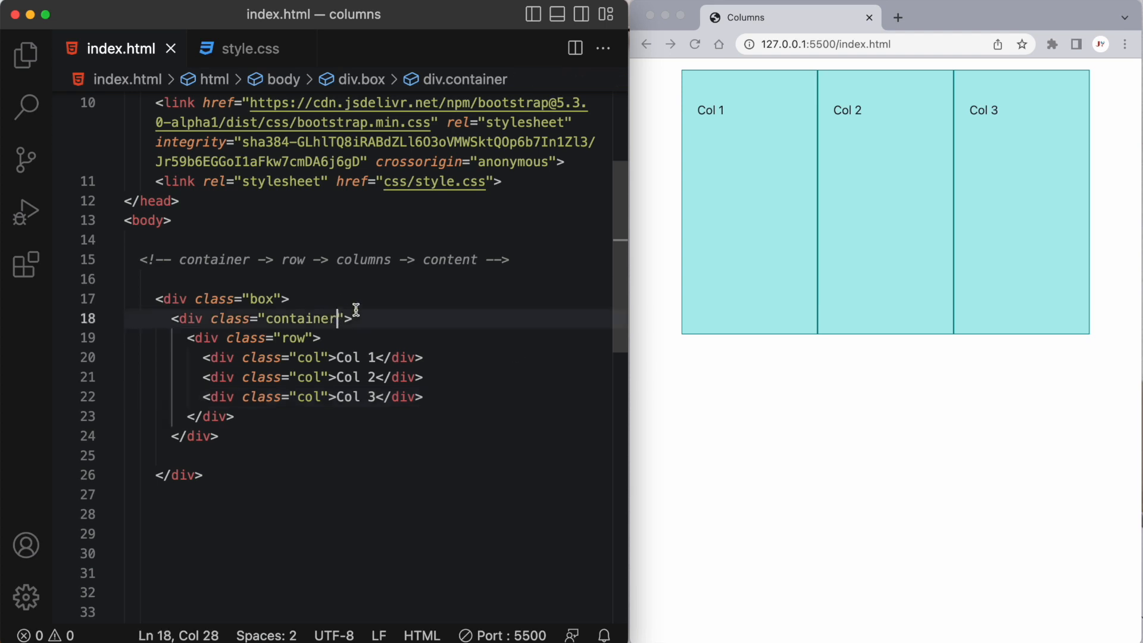
Add text-center to the container div so the Col 1–3 labels center horizontally
text(text-c)
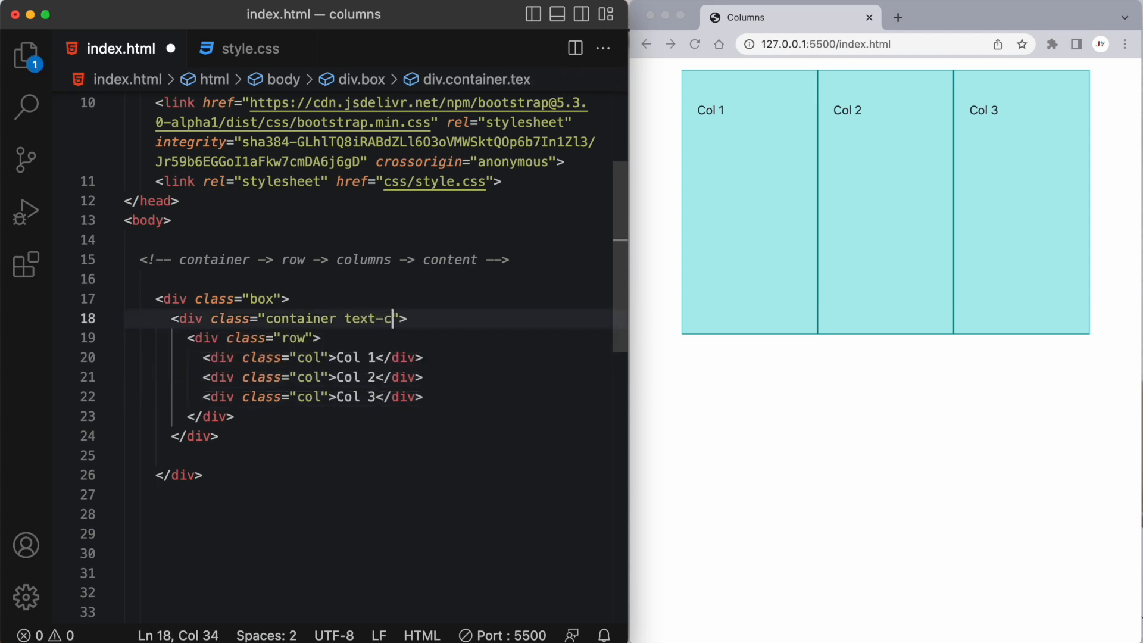
text(enter)
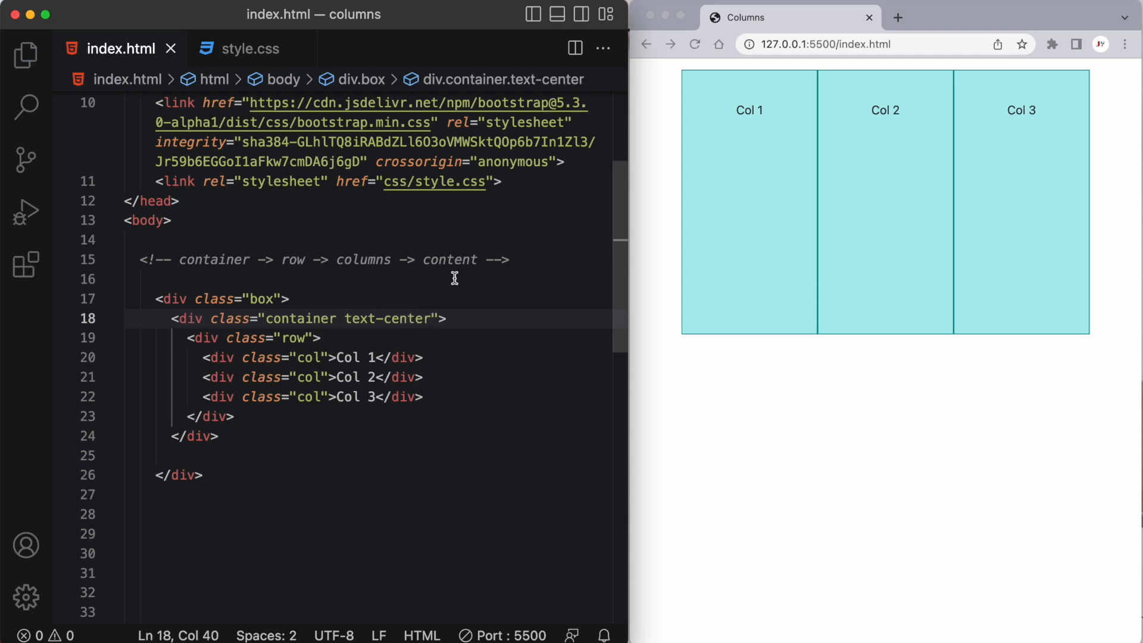
mouse_move(908, 210)
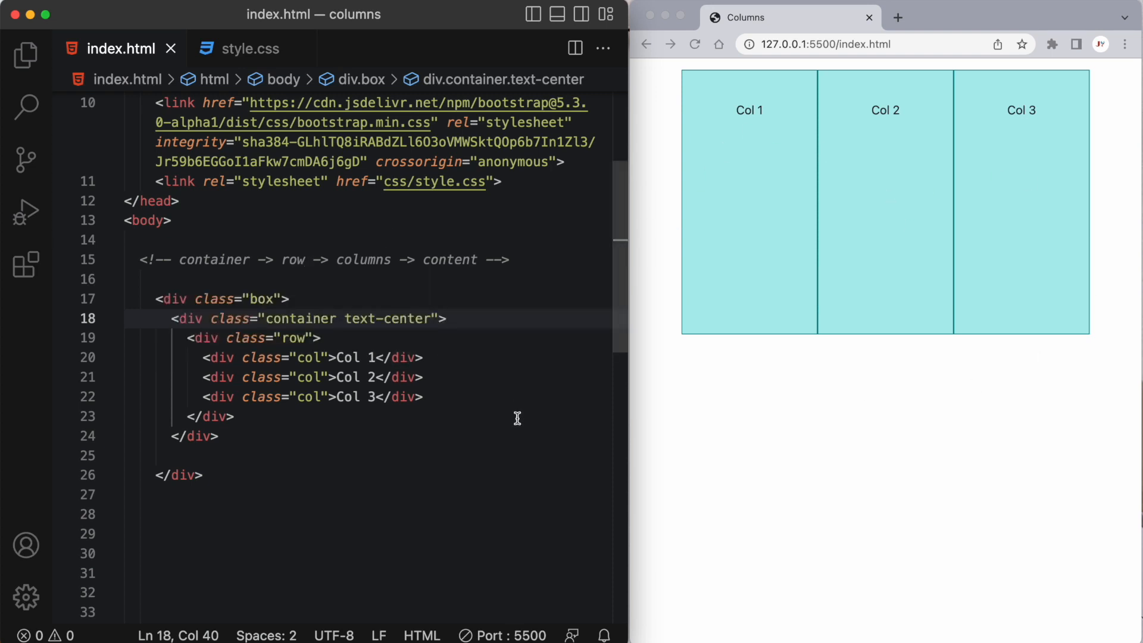
click(320, 337)
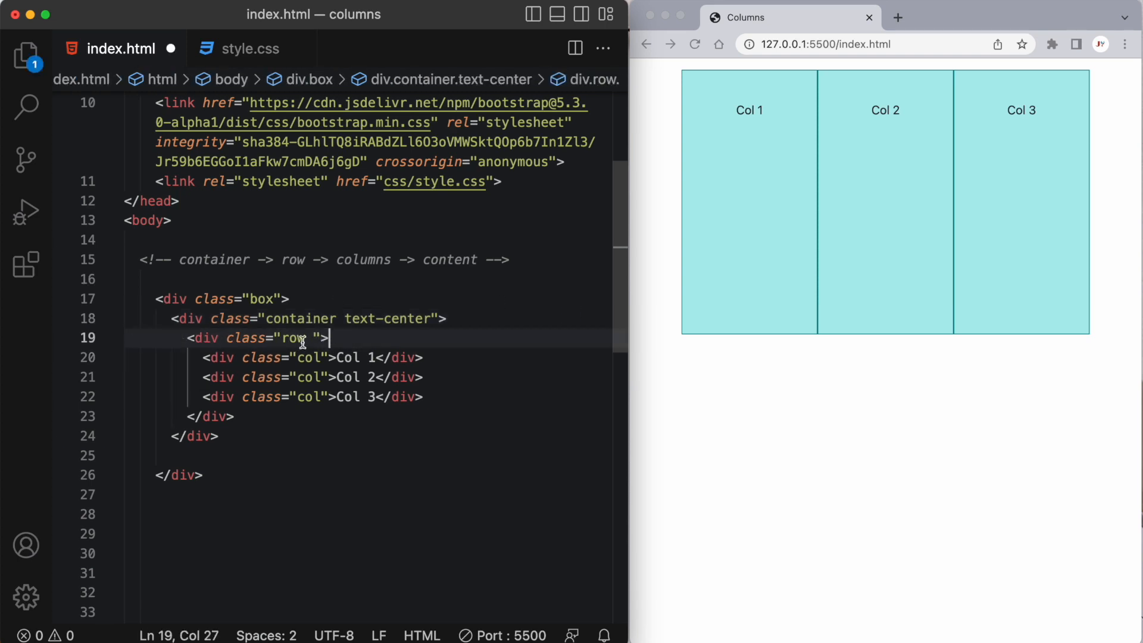
Give the row align-items-start, then end, then center, and duplicate the box below
text(ali)
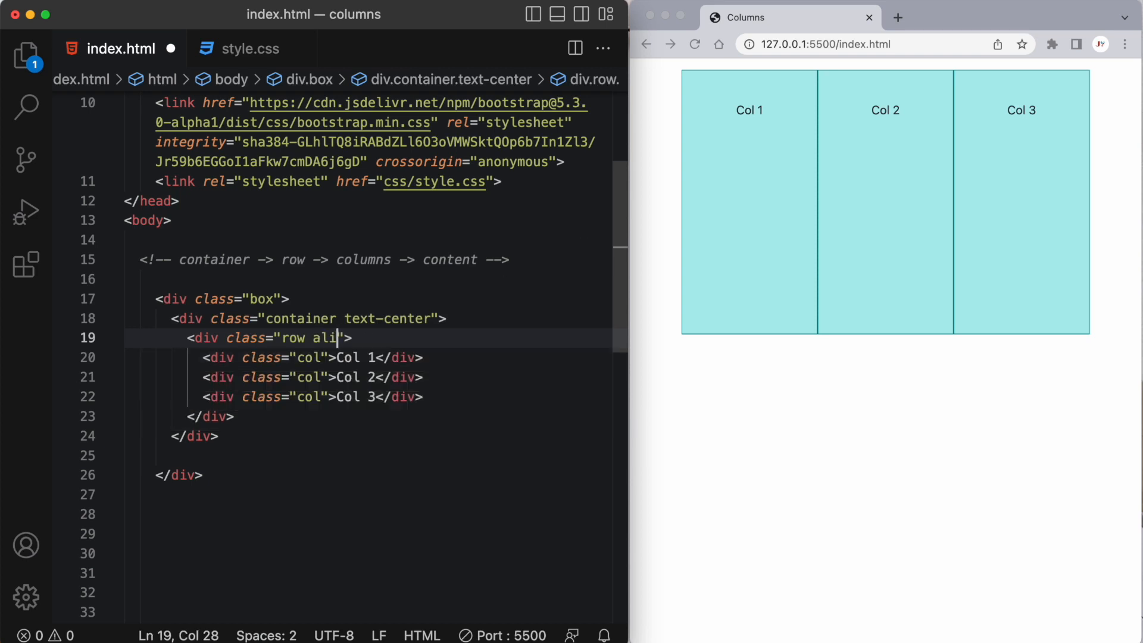
text(gn)
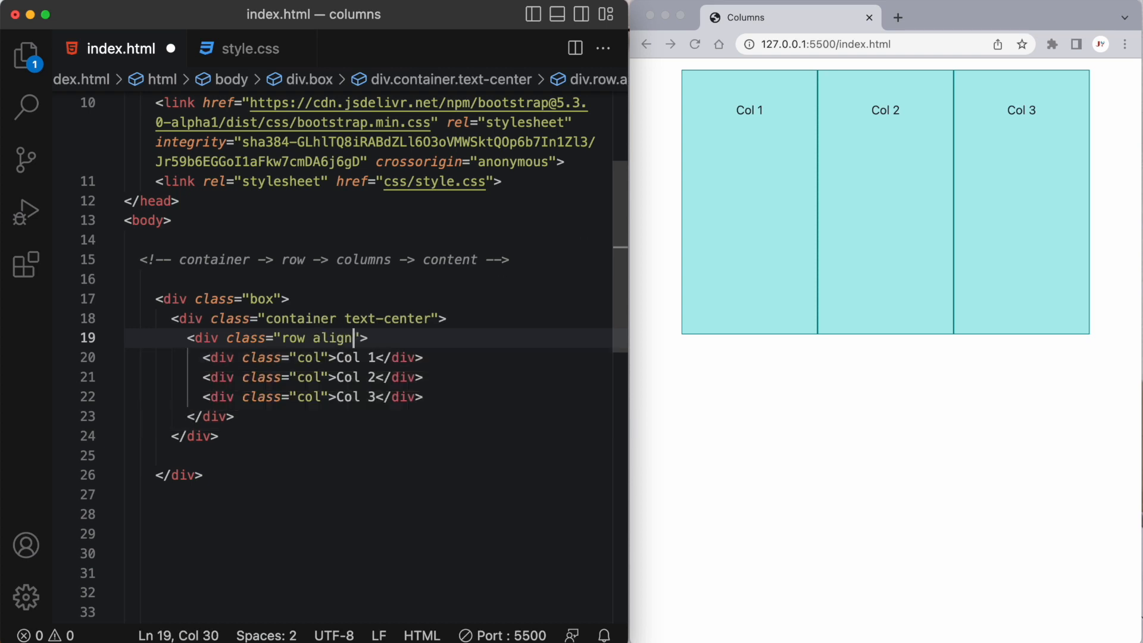
text(-items-)
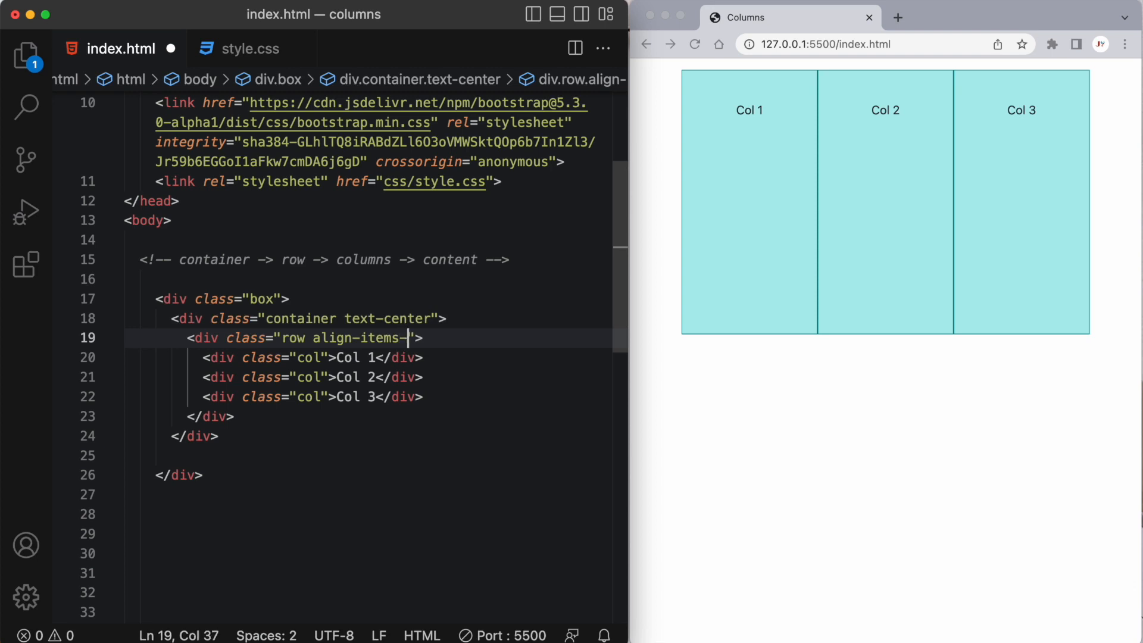
text(start)
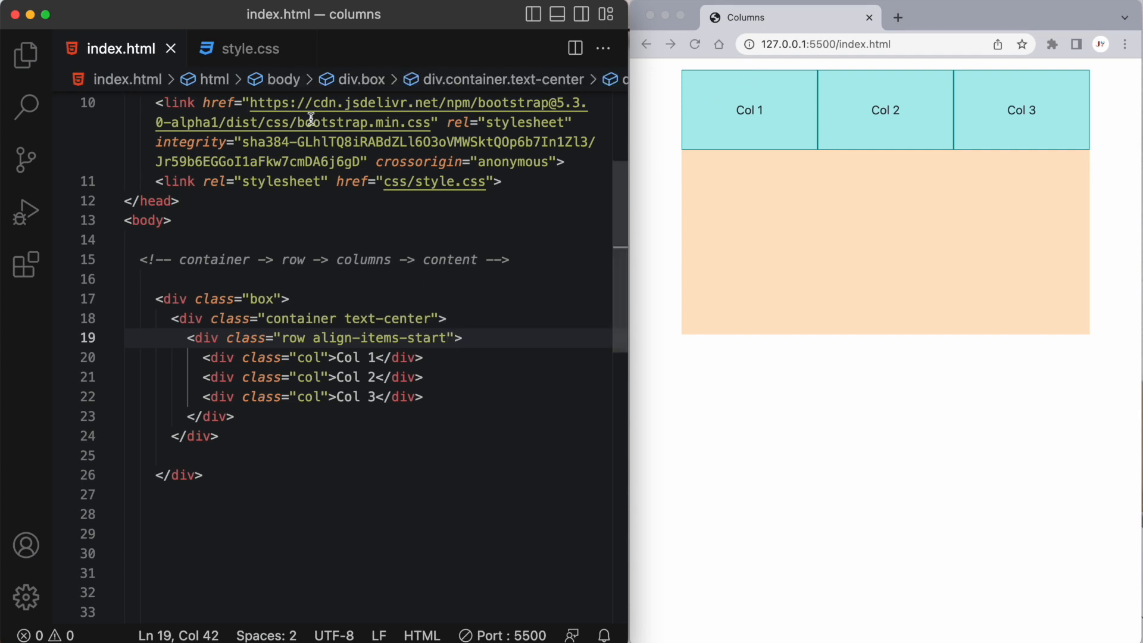
click(249, 47)
text(end)
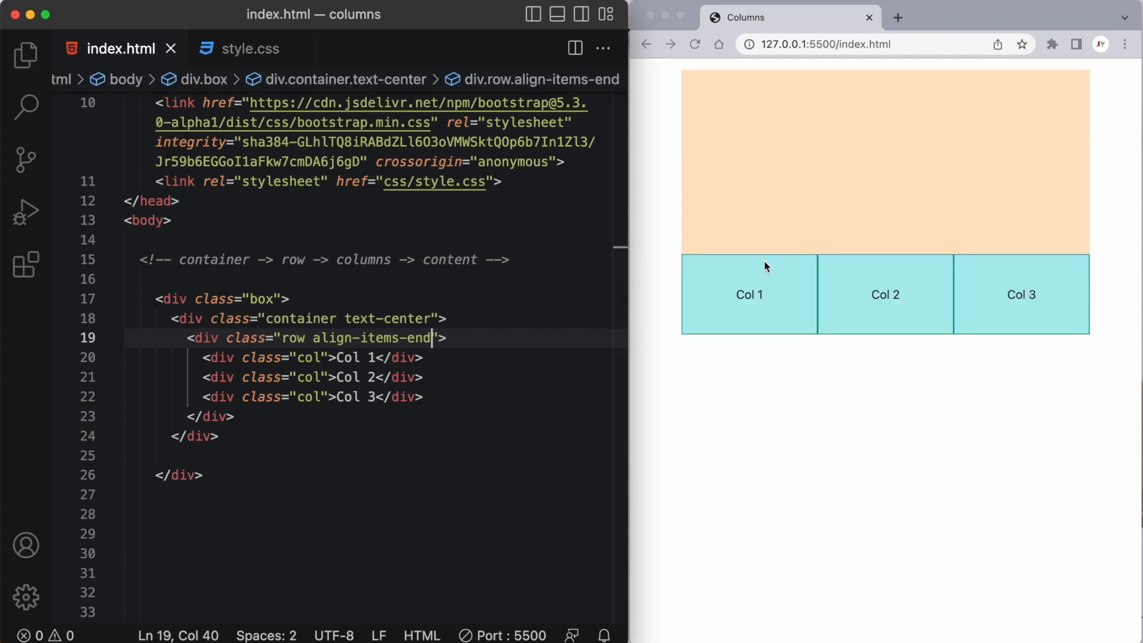
mouse_move(747, 310)
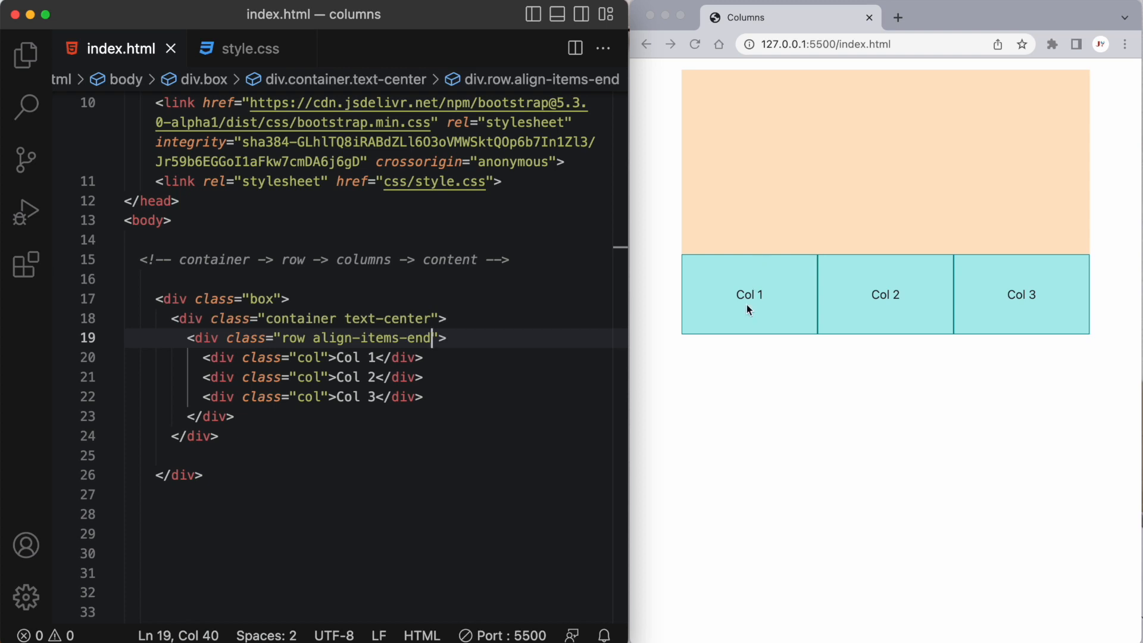
text(center)
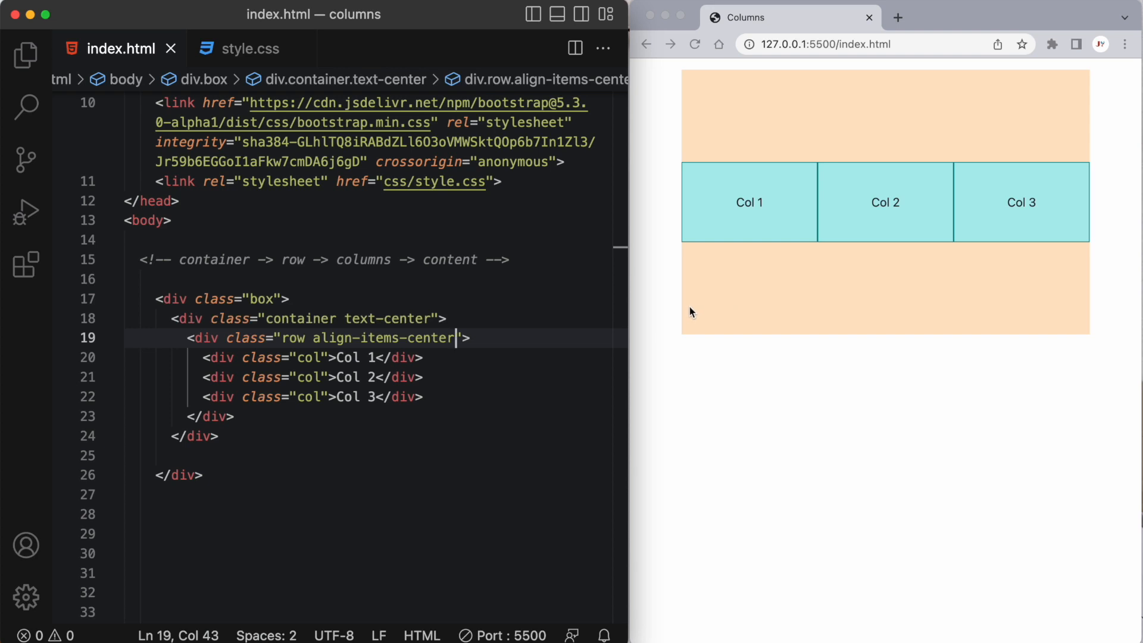
mouse_move(686, 314)
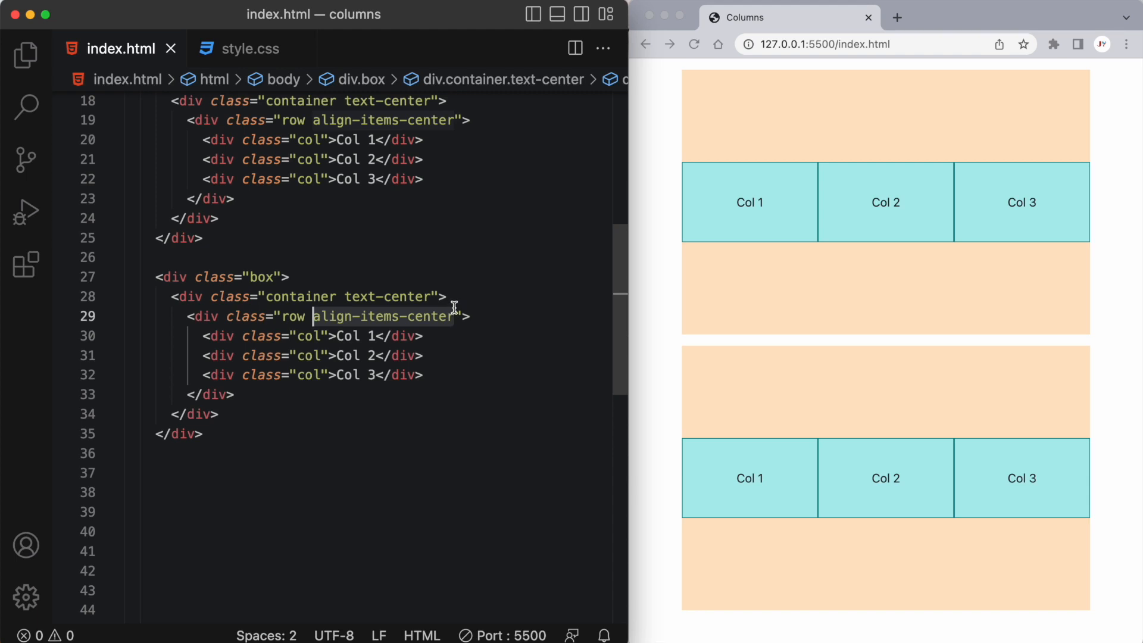
Remove align-items-center from the second row and give Col 1 align-self-end
key(Backspace)
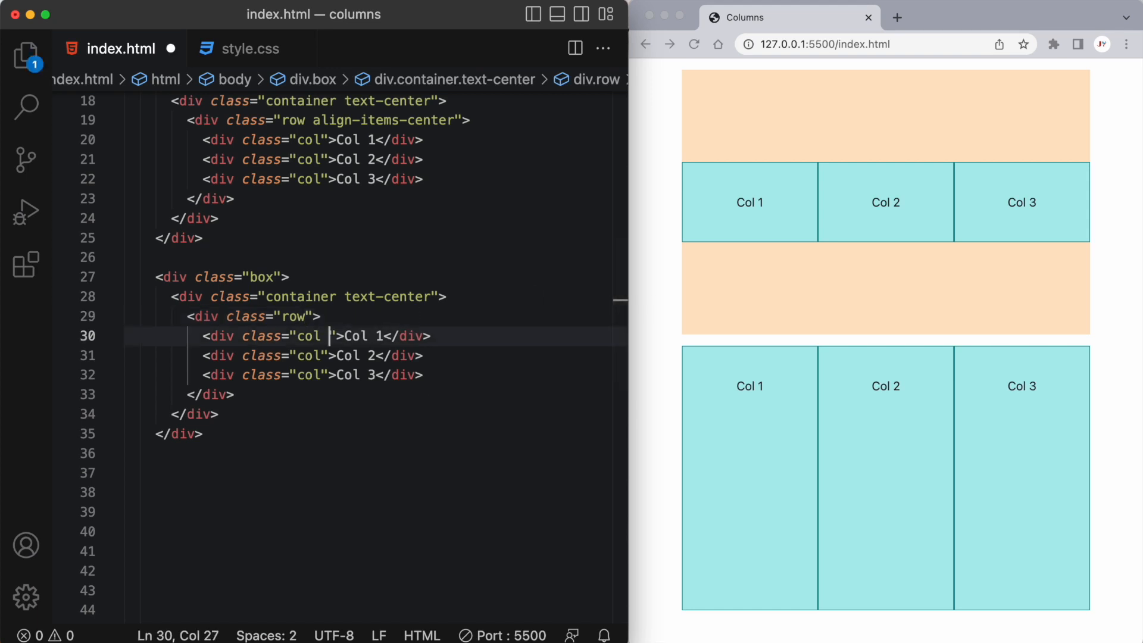
text(align-self-star)
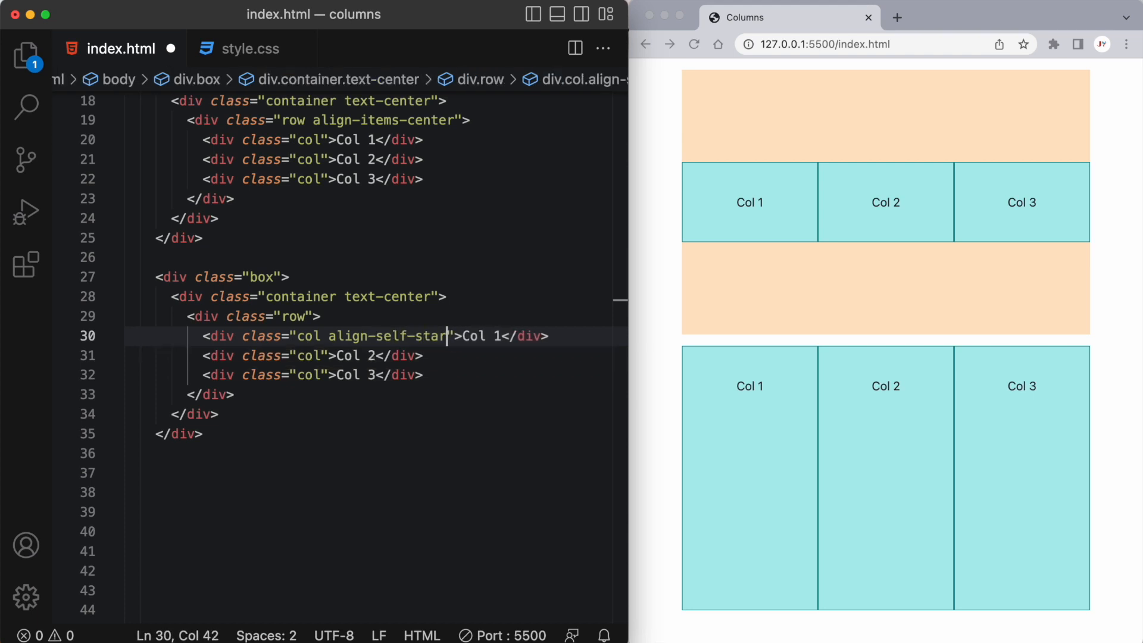
text(")
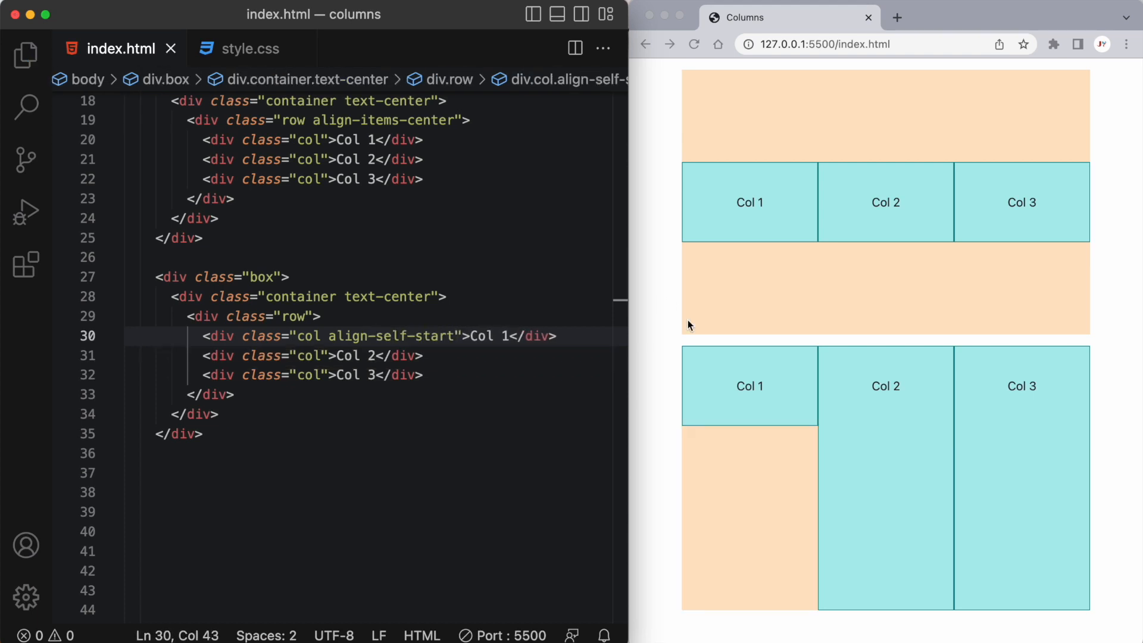
click(319, 355)
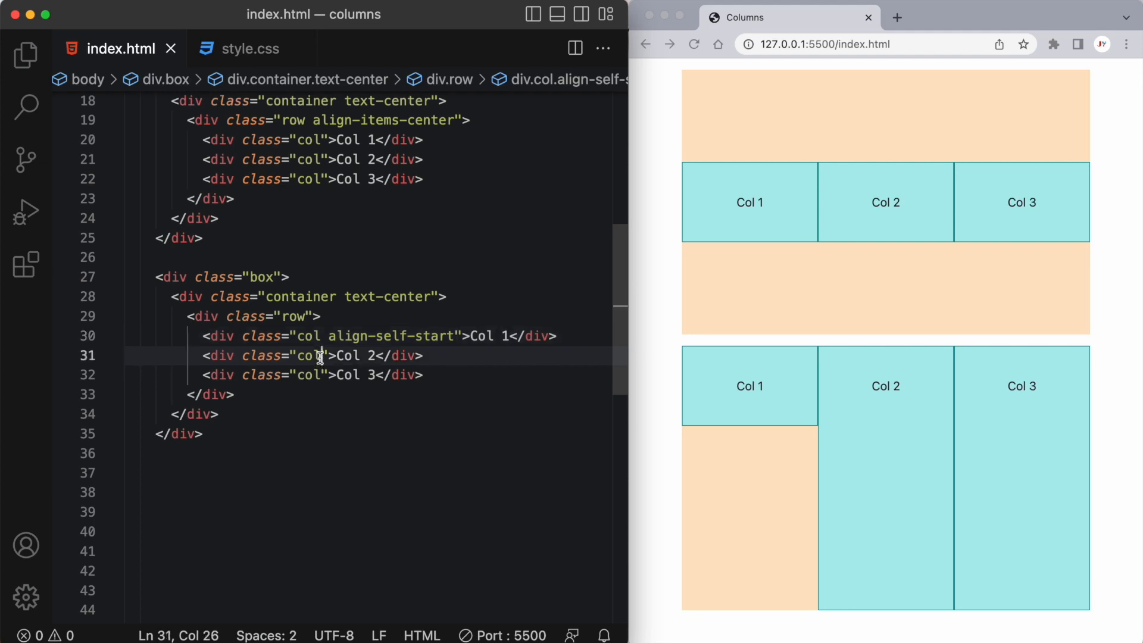
Give Col 2 align-self-end and Col 3 align-self-center, then save
text(align-self-en)
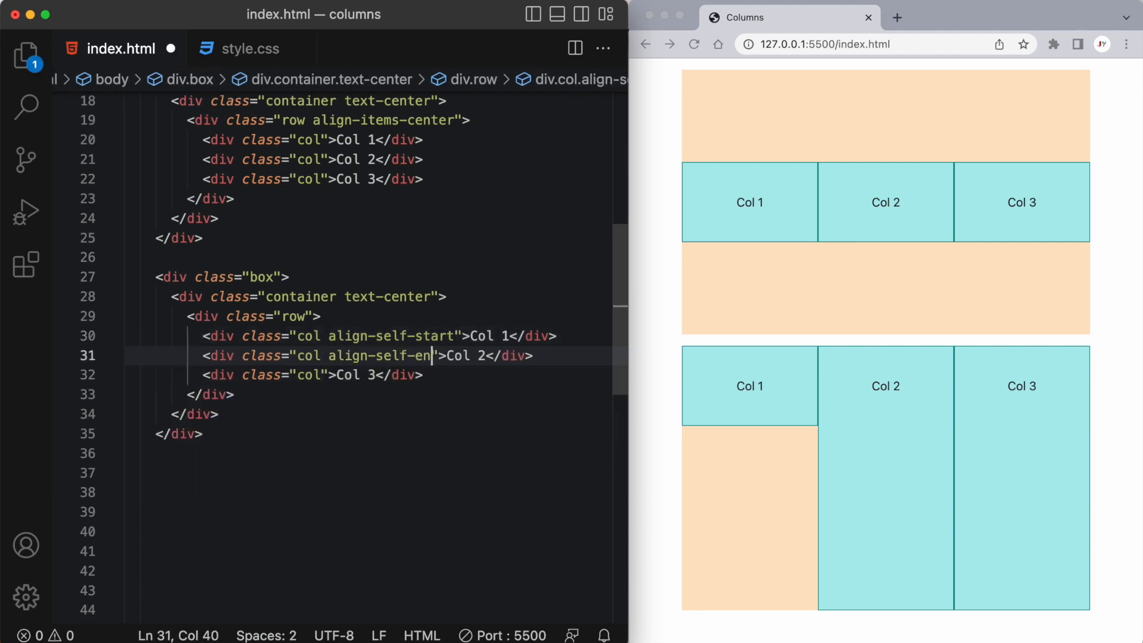
text(d)
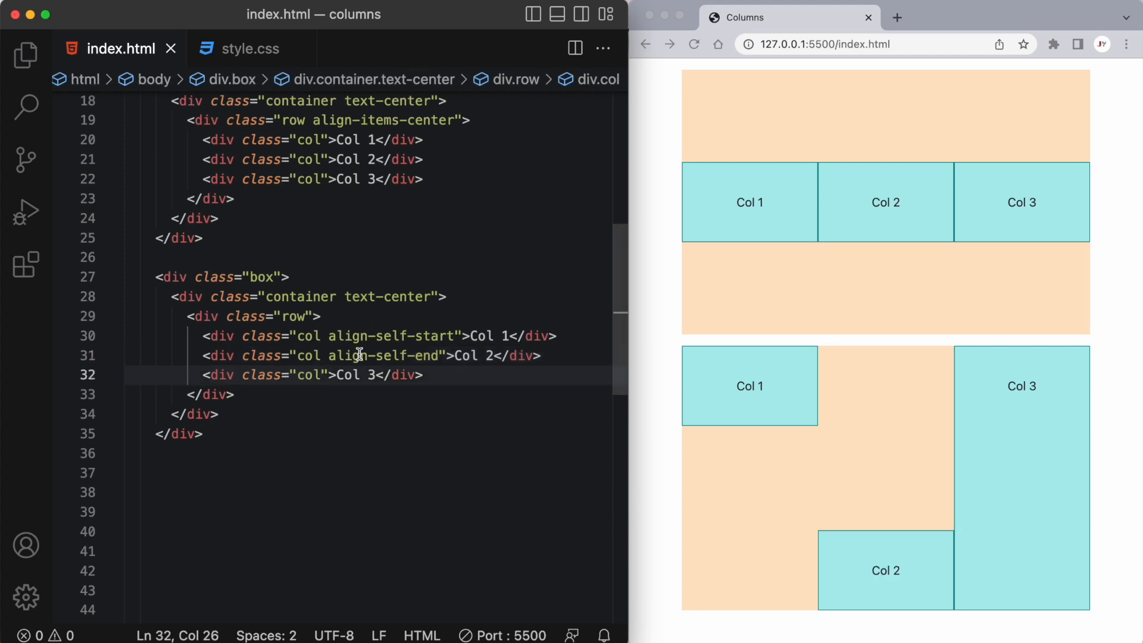
text(align-self)
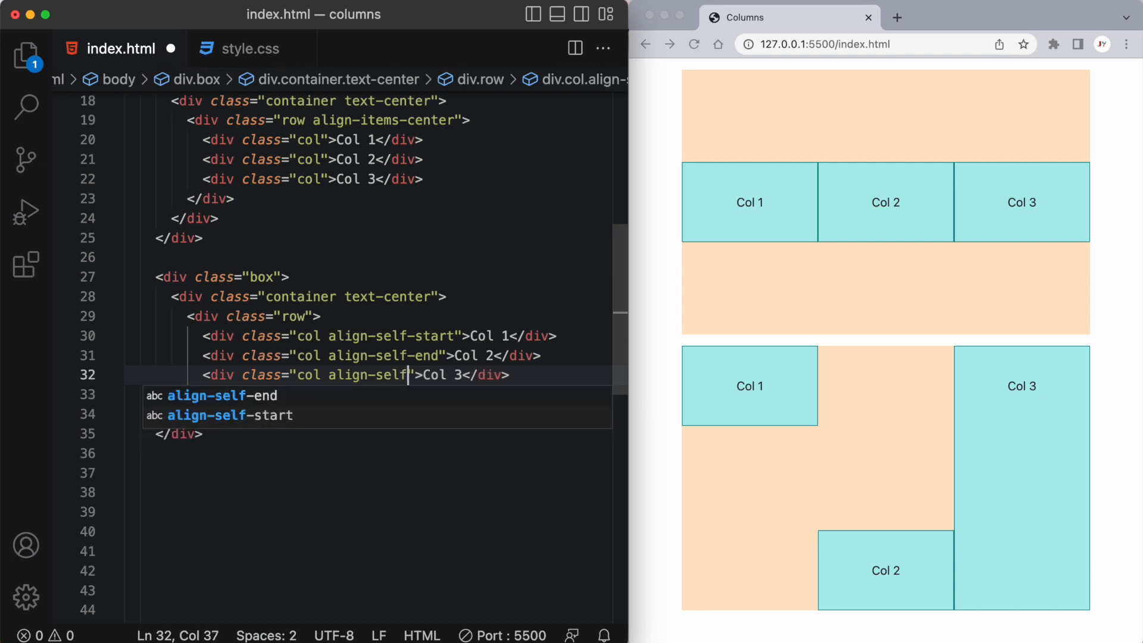
text(center)
click(377, 336)
text(end)
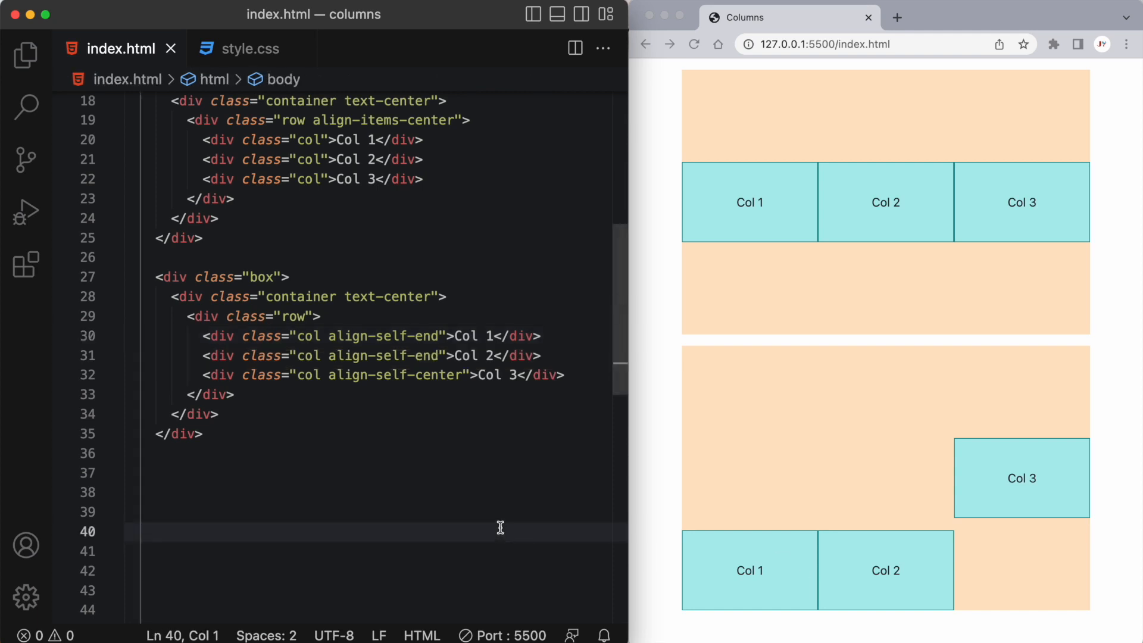
mouse_move(436, 443)
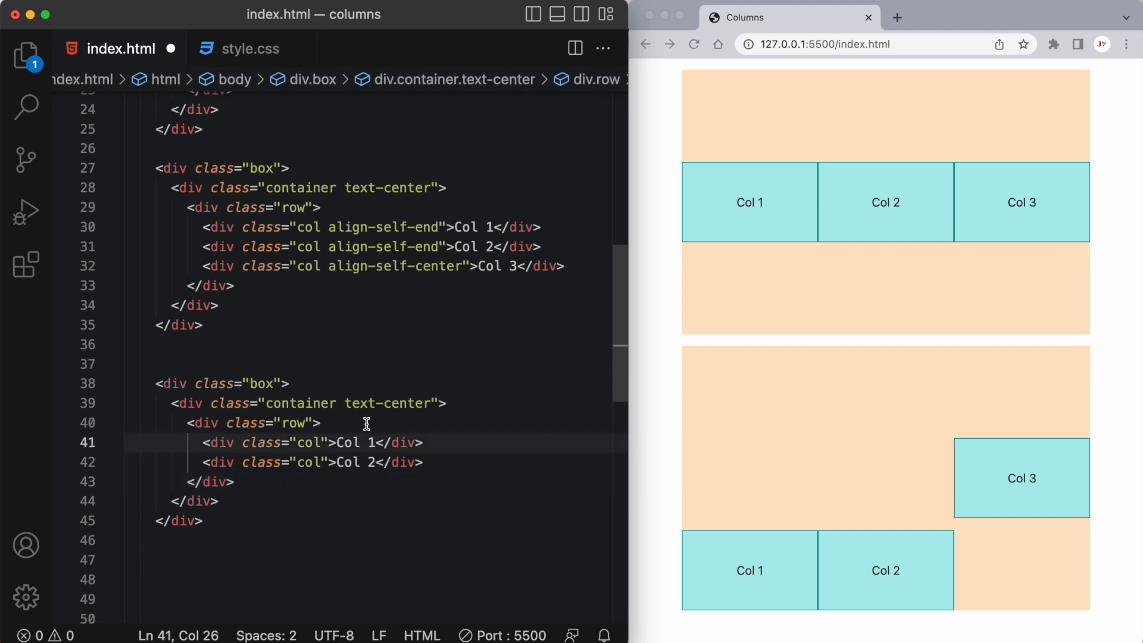
Change class="col" to class="col-3" on both columns of the new box
text(-3)
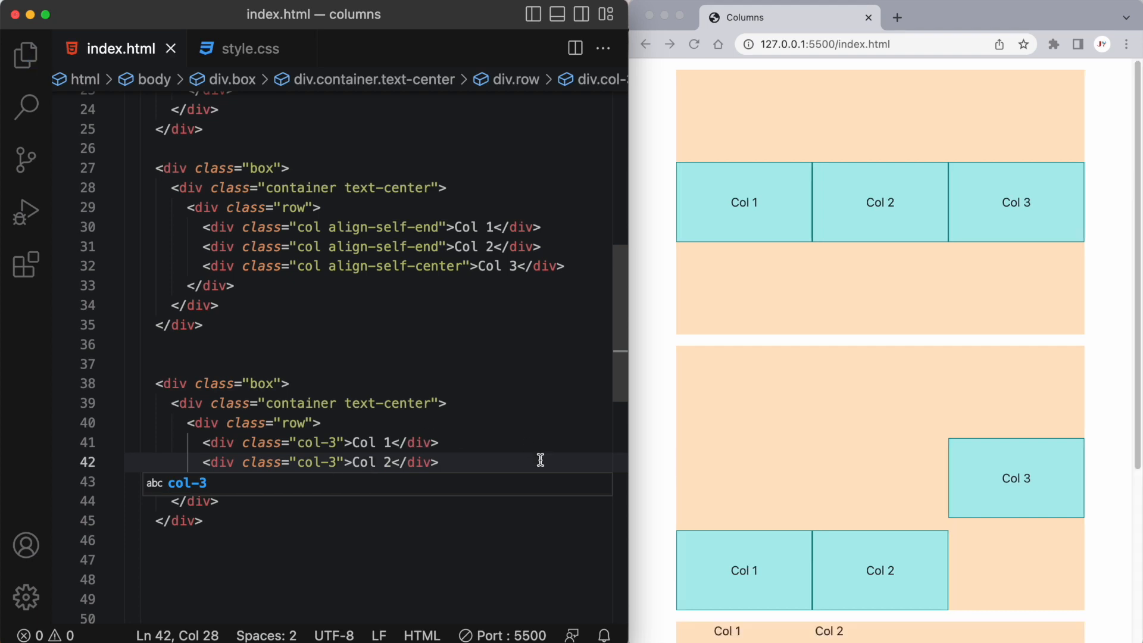
scroll(down, 3)
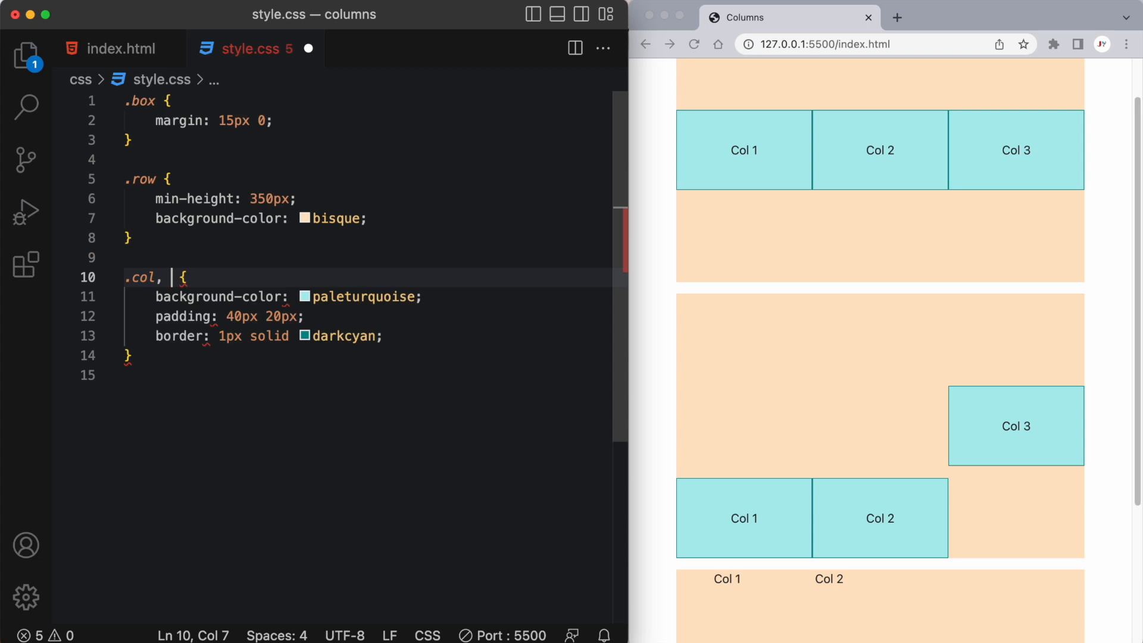
Change the stylesheet selector .col to .col, .col-3
text(col-)
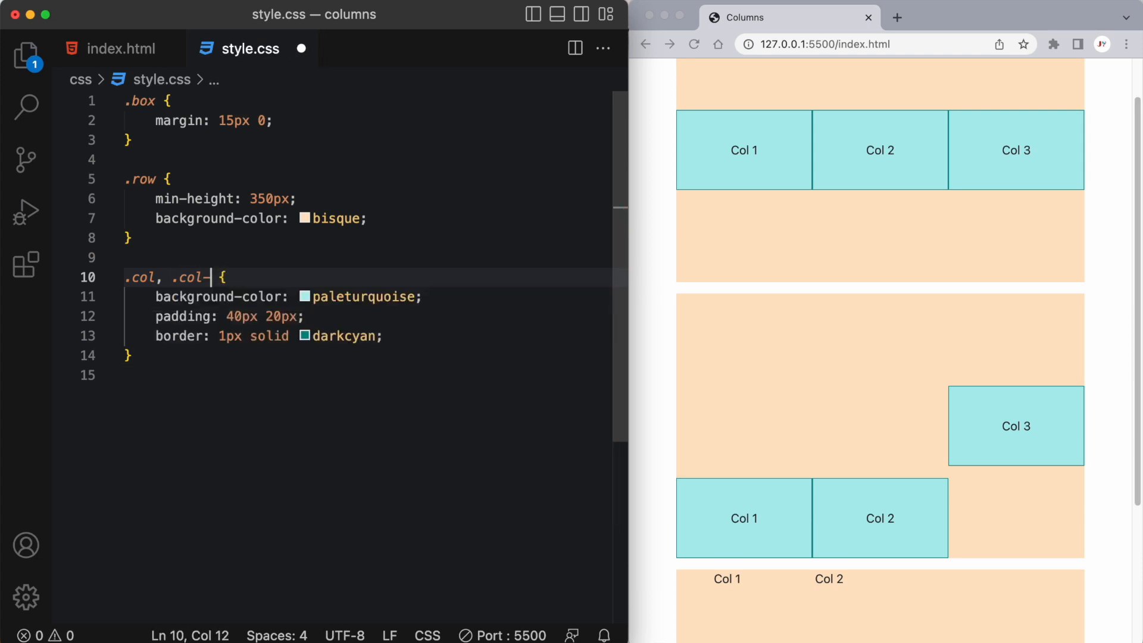
text(3)
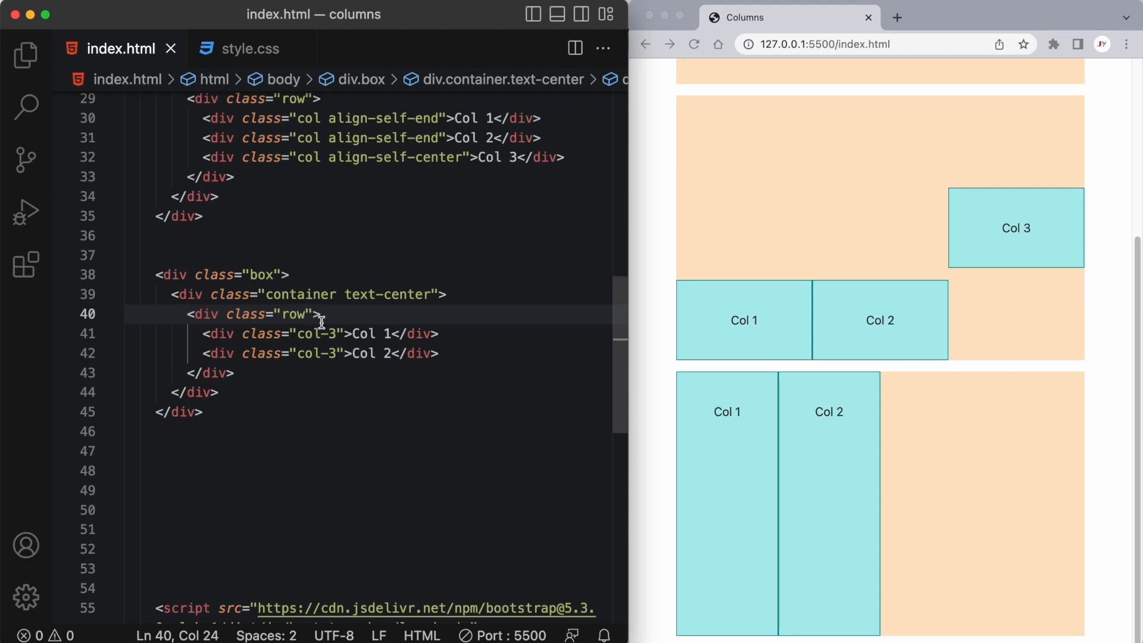
Add justify-content-center to the third row, then replace it with justify-content-end
text(justify)
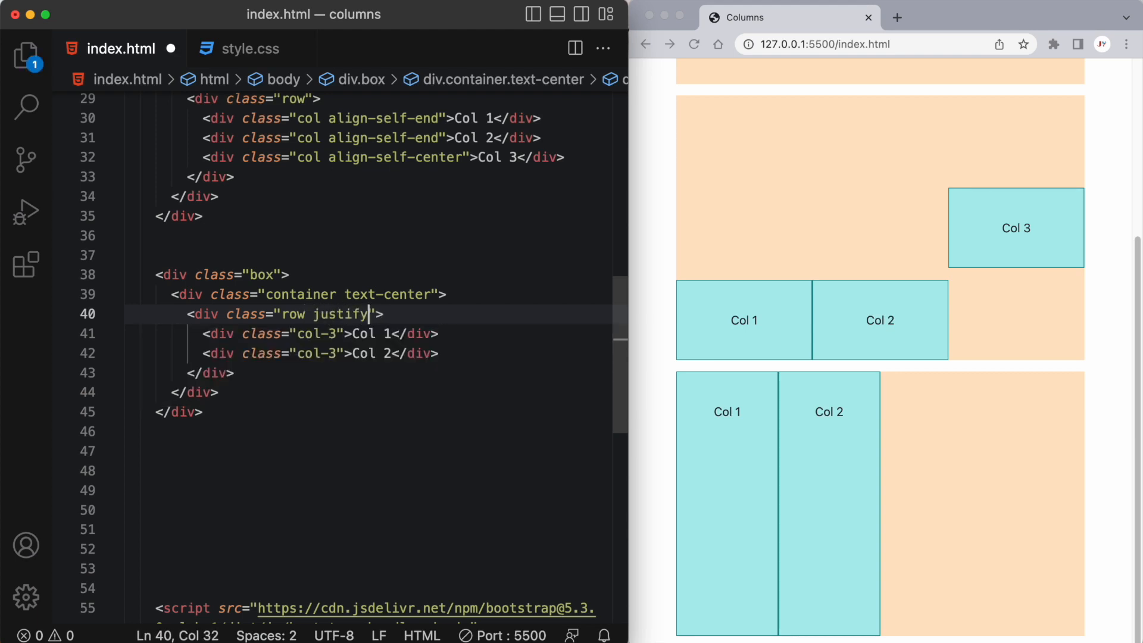
text(-content-)
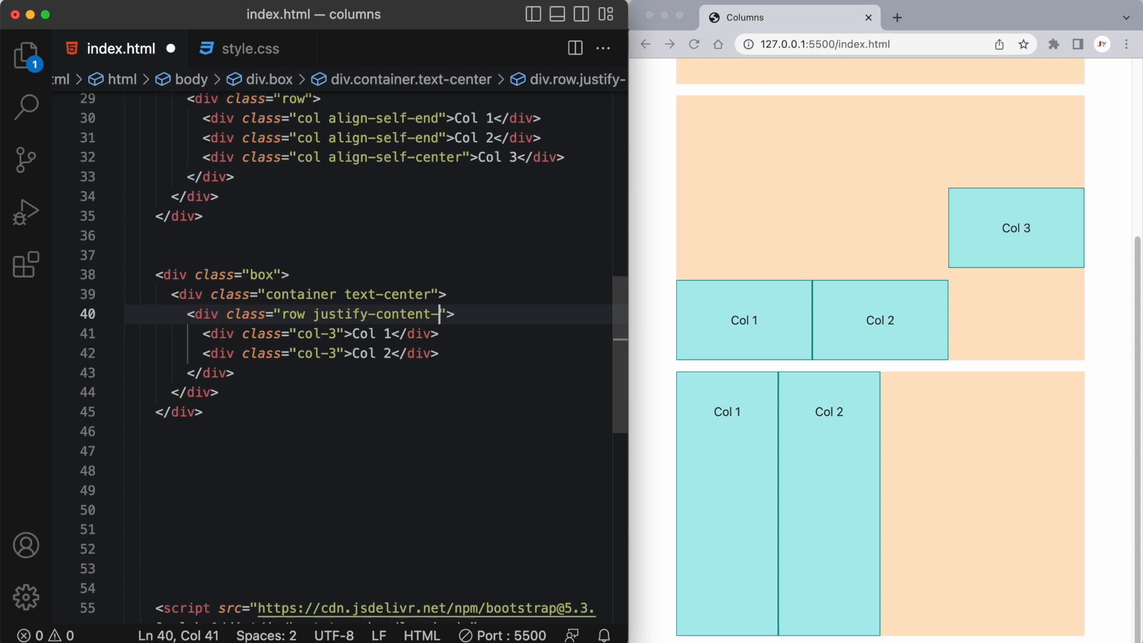
text(center)
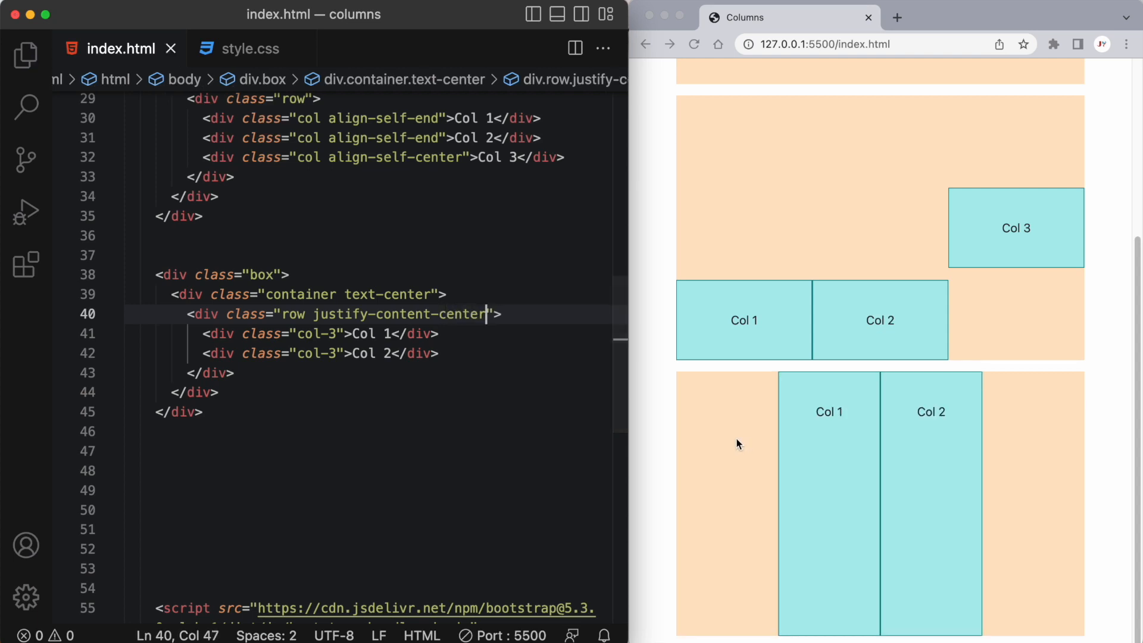
mouse_move(836, 446)
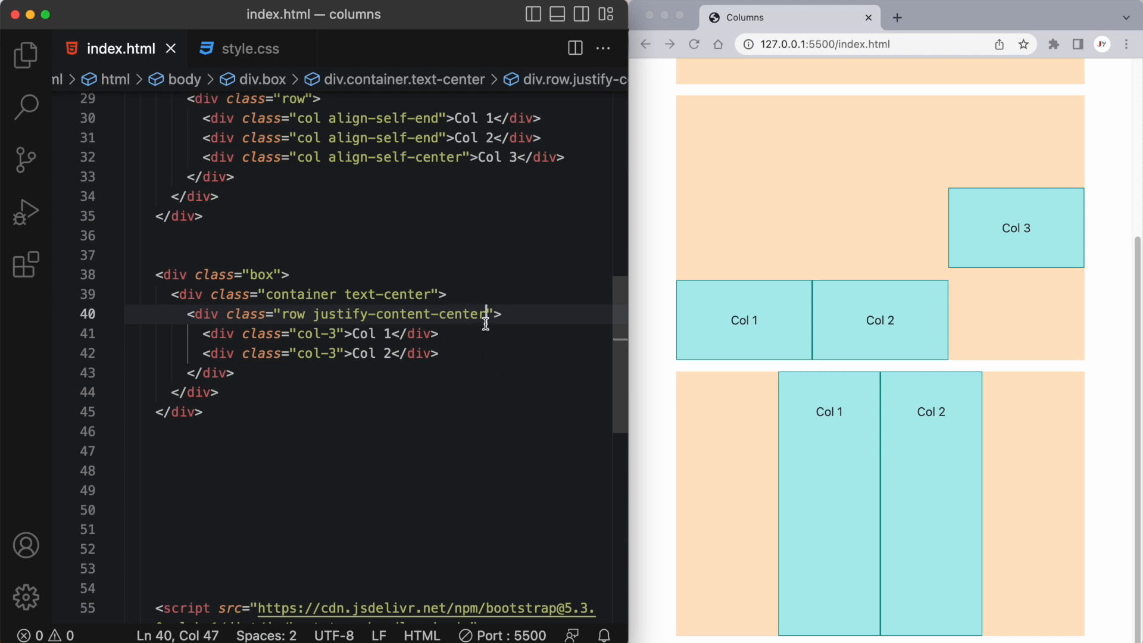
key(Backspace)
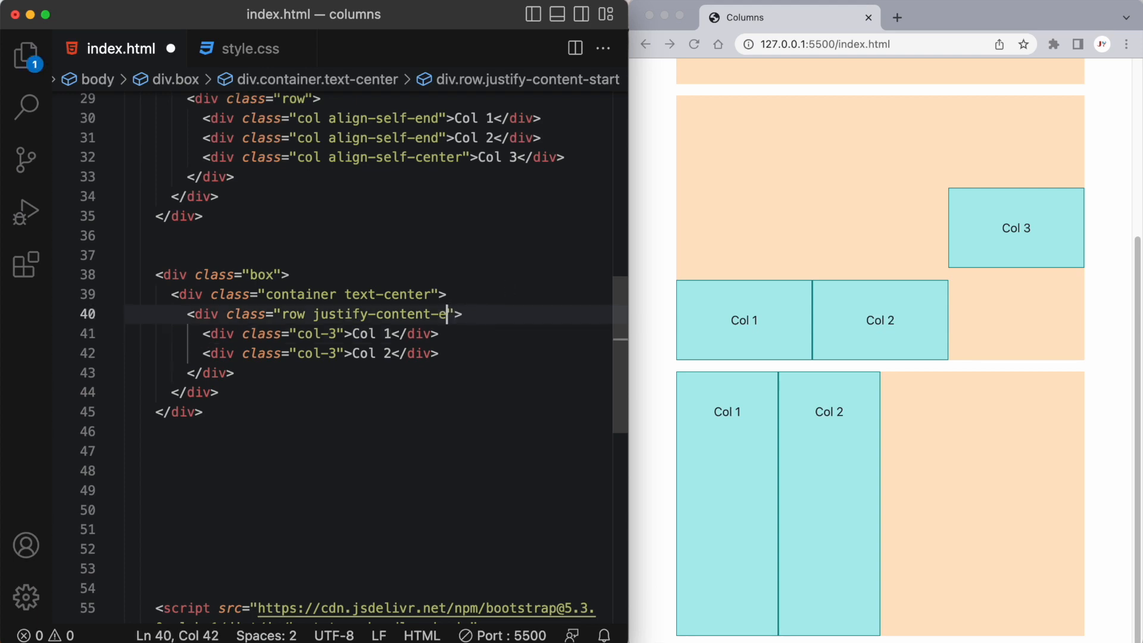
text(nd)
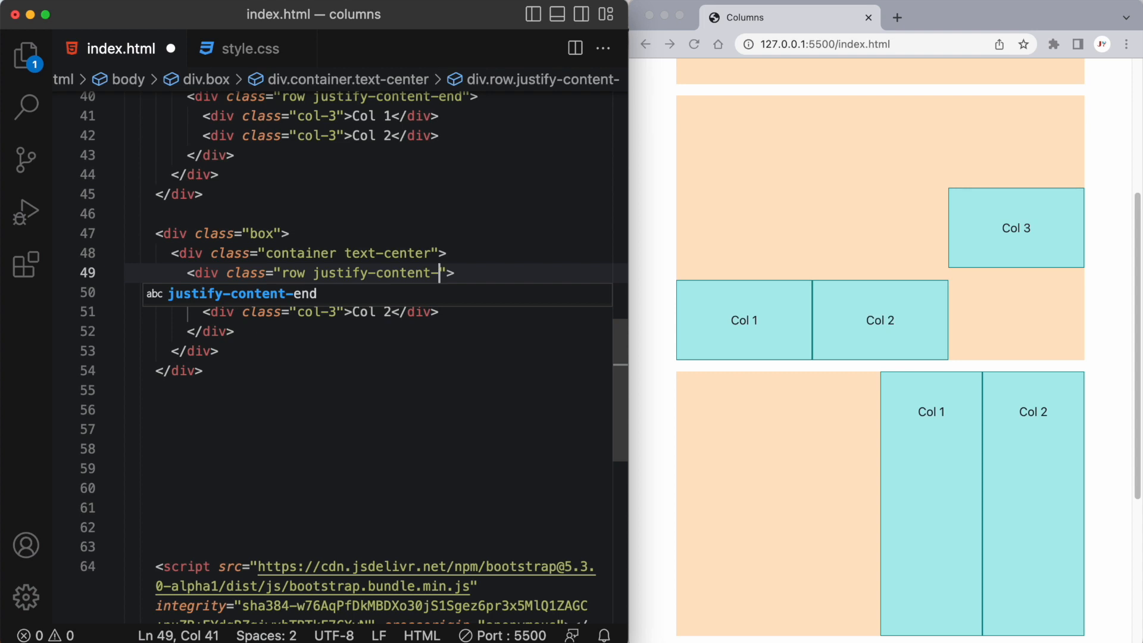
Set the copied box's row to justify-content-between, then justify-content-around
text(between)
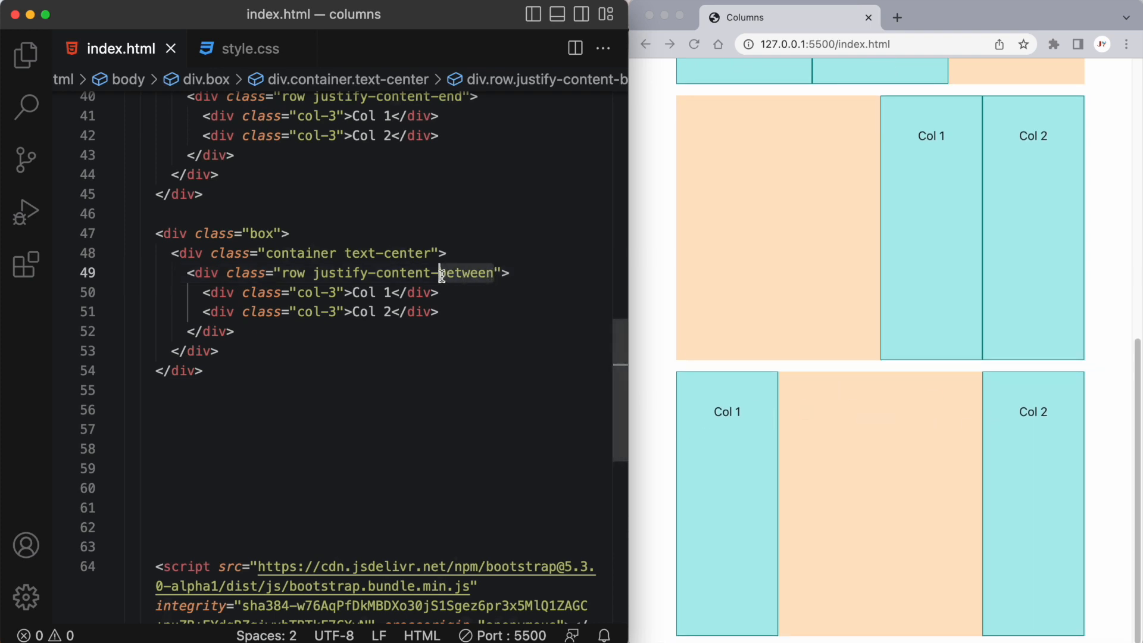
text(event)
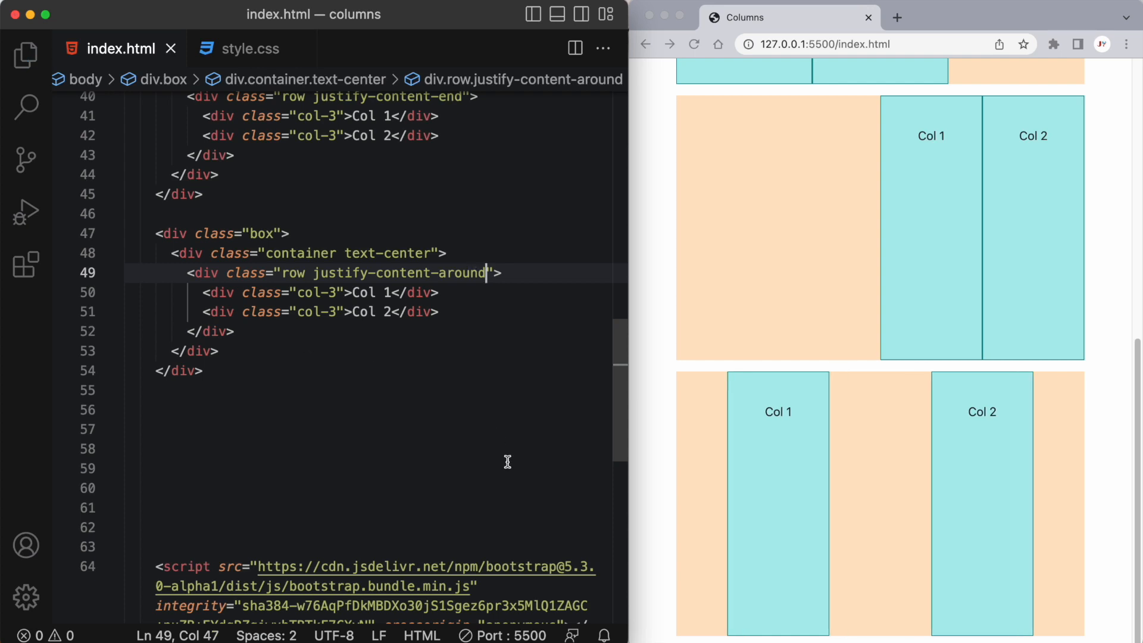
mouse_move(734, 390)
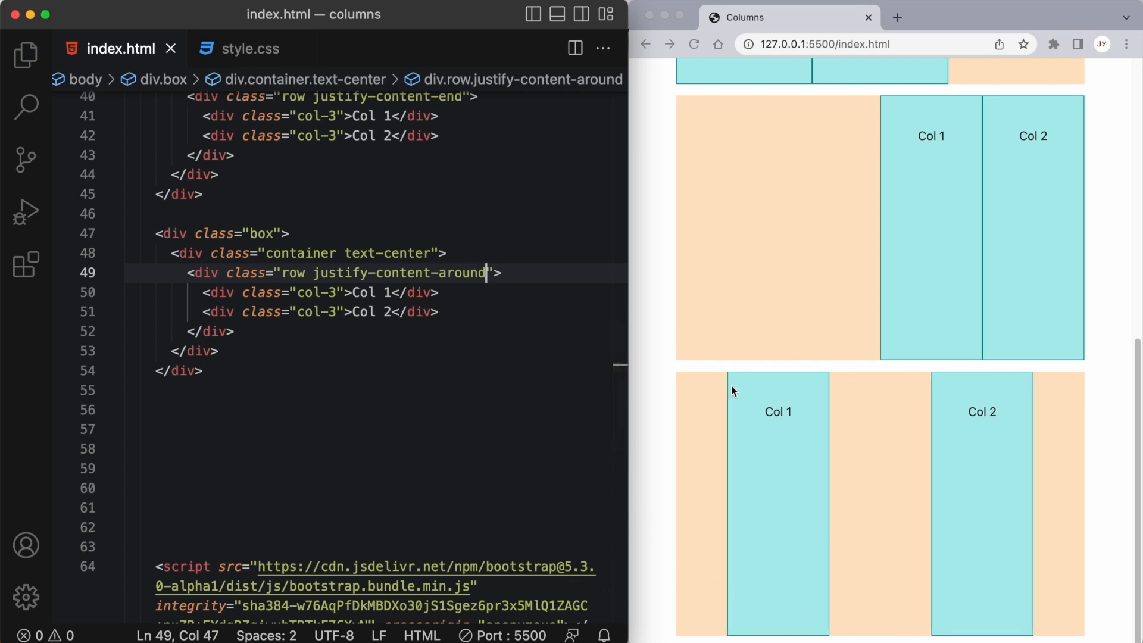
scroll(down, 3)
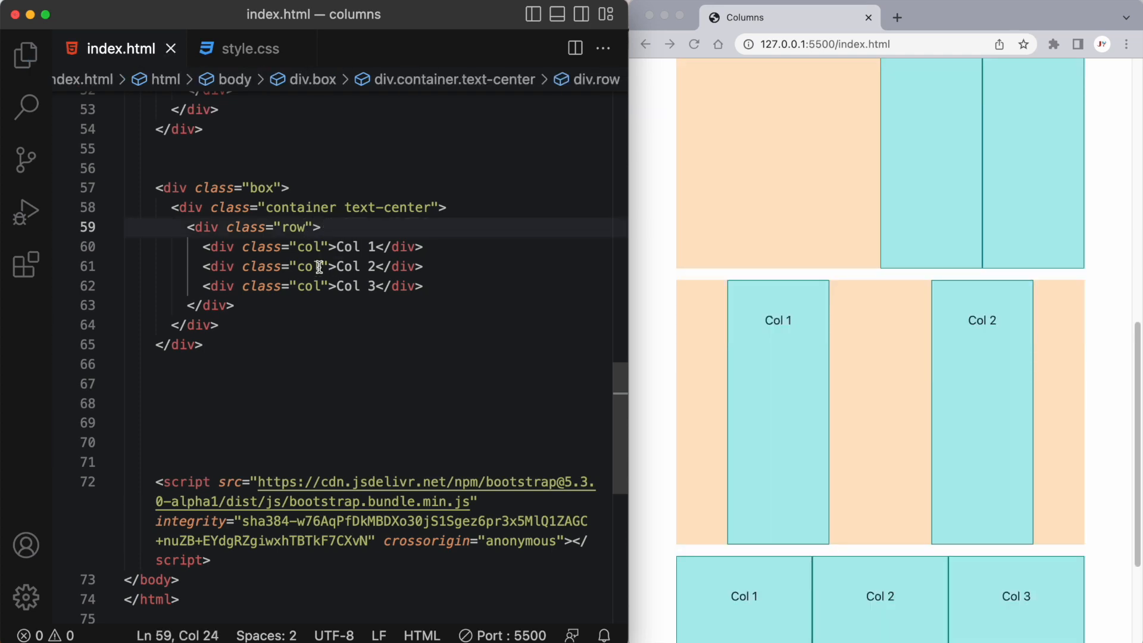
Give the Col 2 column the class order-4 in the three-column box
click(394, 265)
text( o)
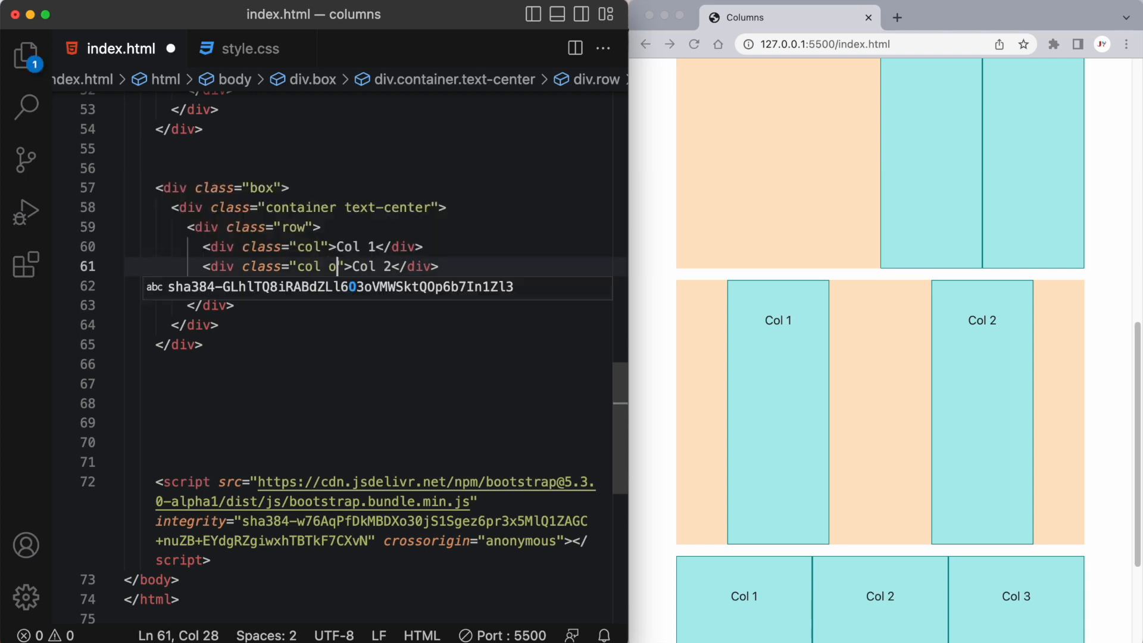
text(rder-4)
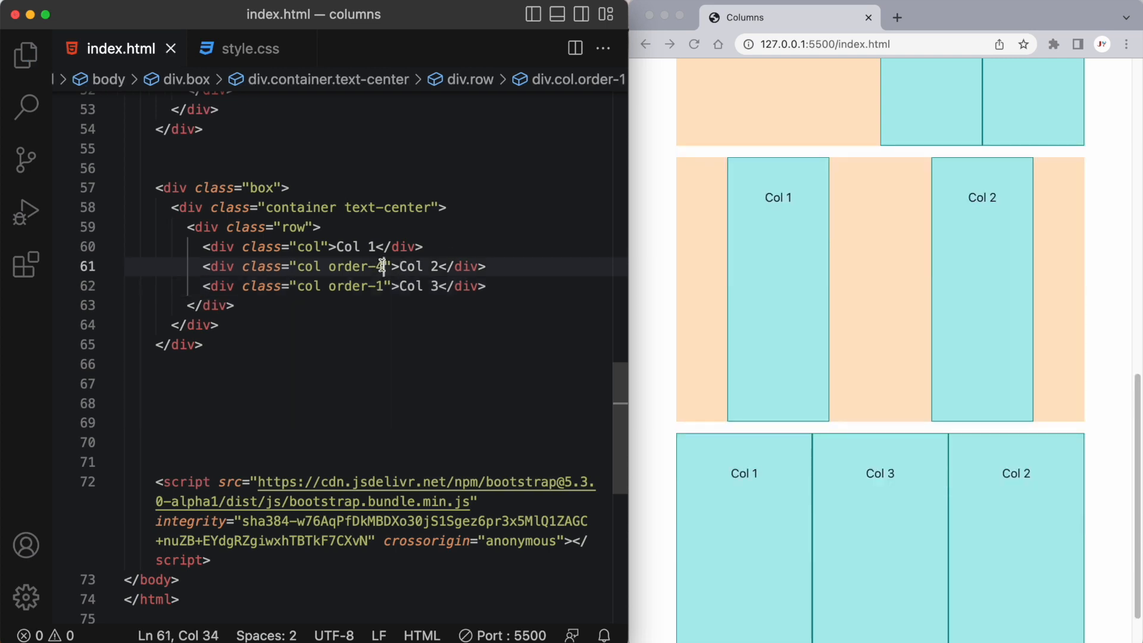
text(4)
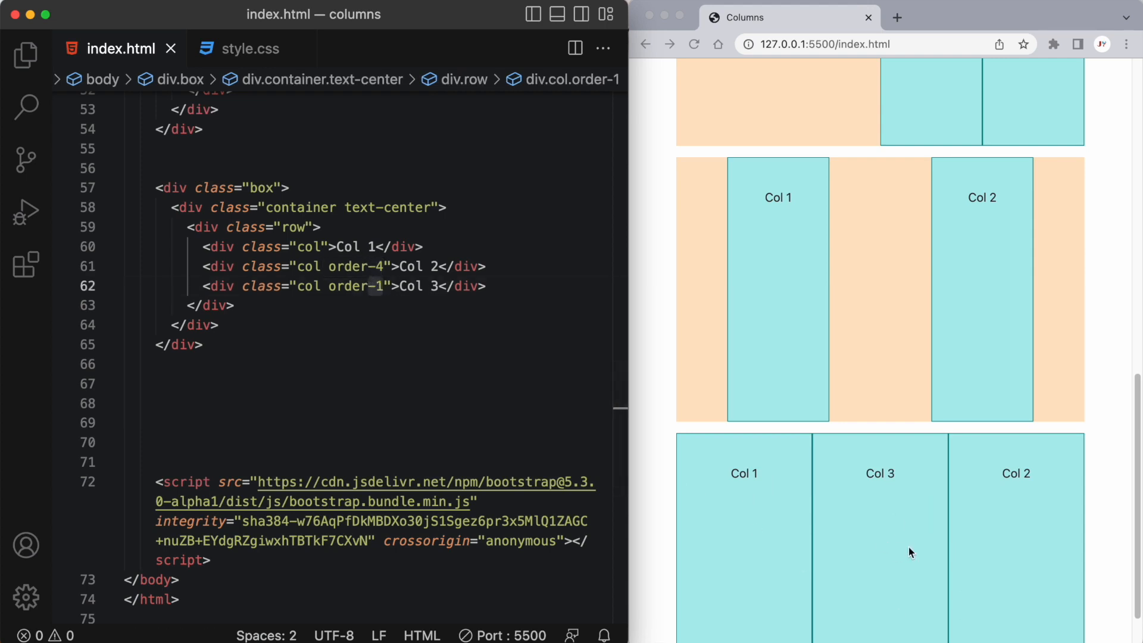
mouse_move(683, 445)
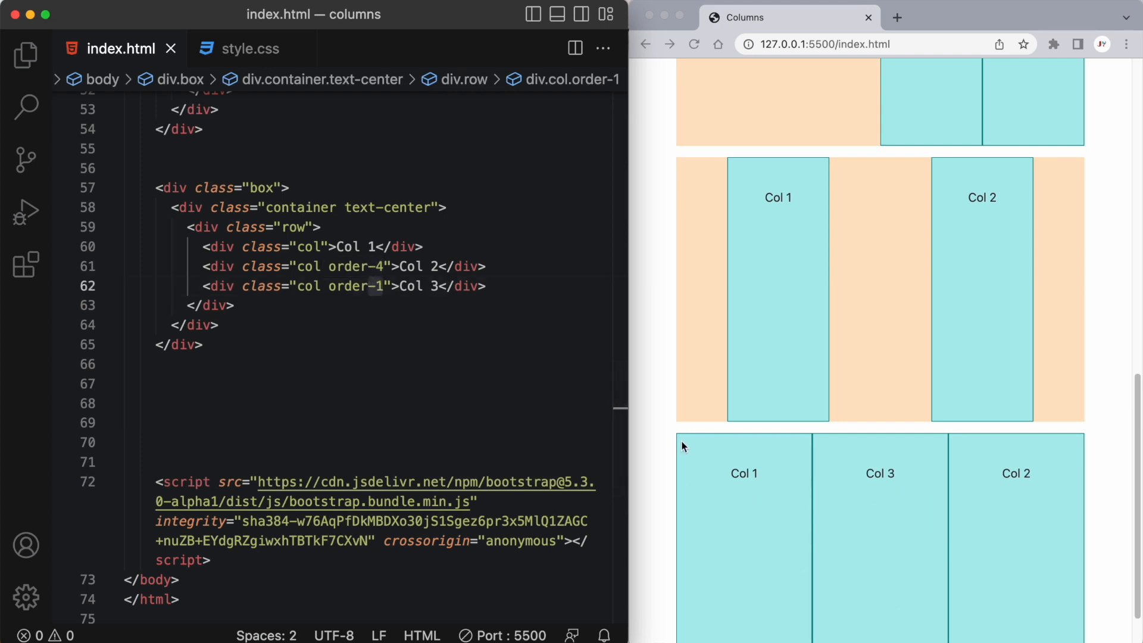
mouse_move(732, 520)
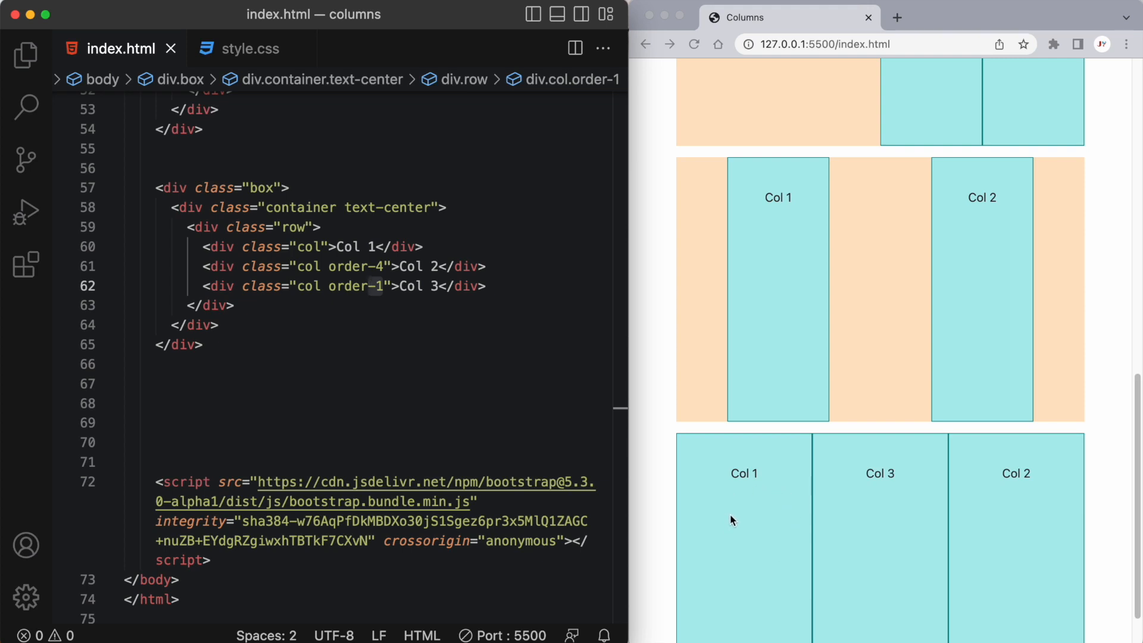
mouse_move(725, 512)
text( order-2)
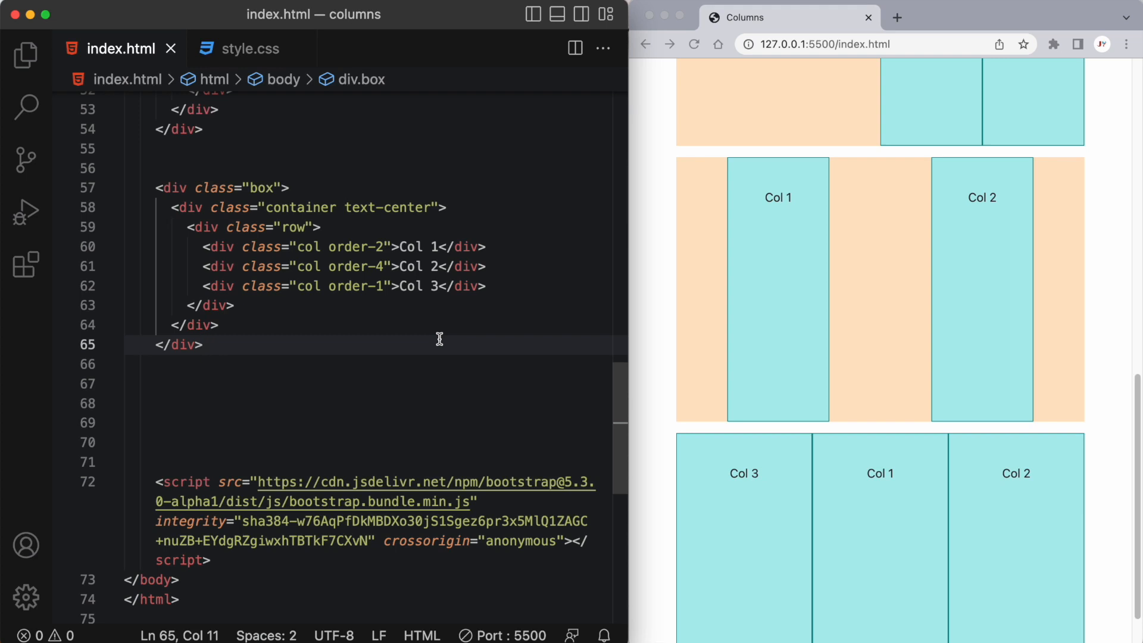
mouse_move(410, 339)
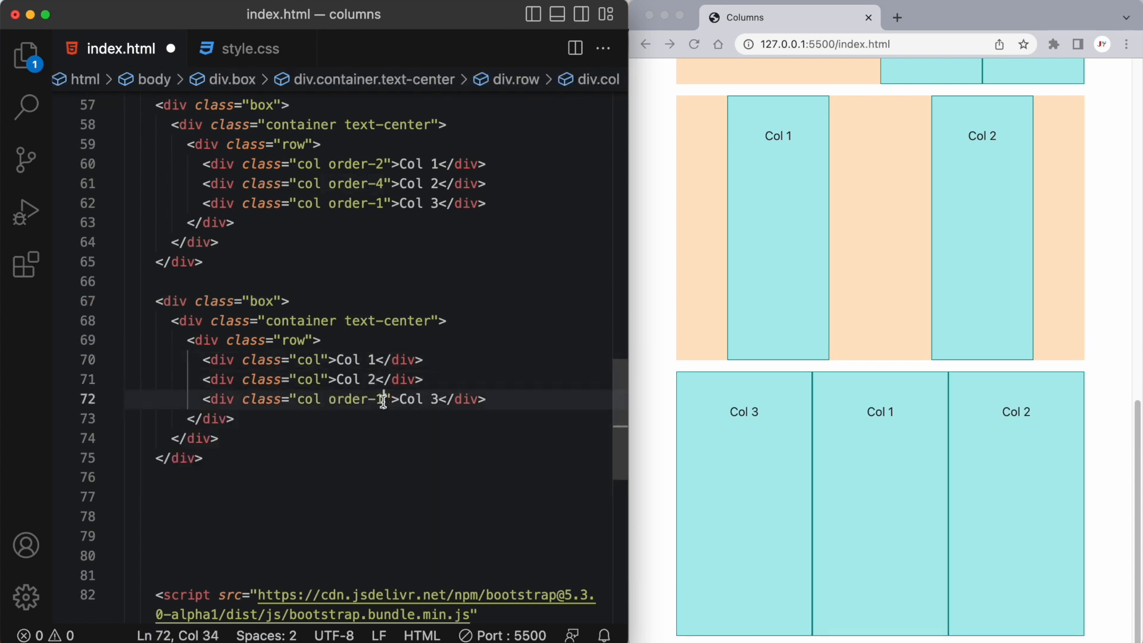
Clear the copied ordering, then give Col 3 order-first and Col 1 order-last
key(Backspace)
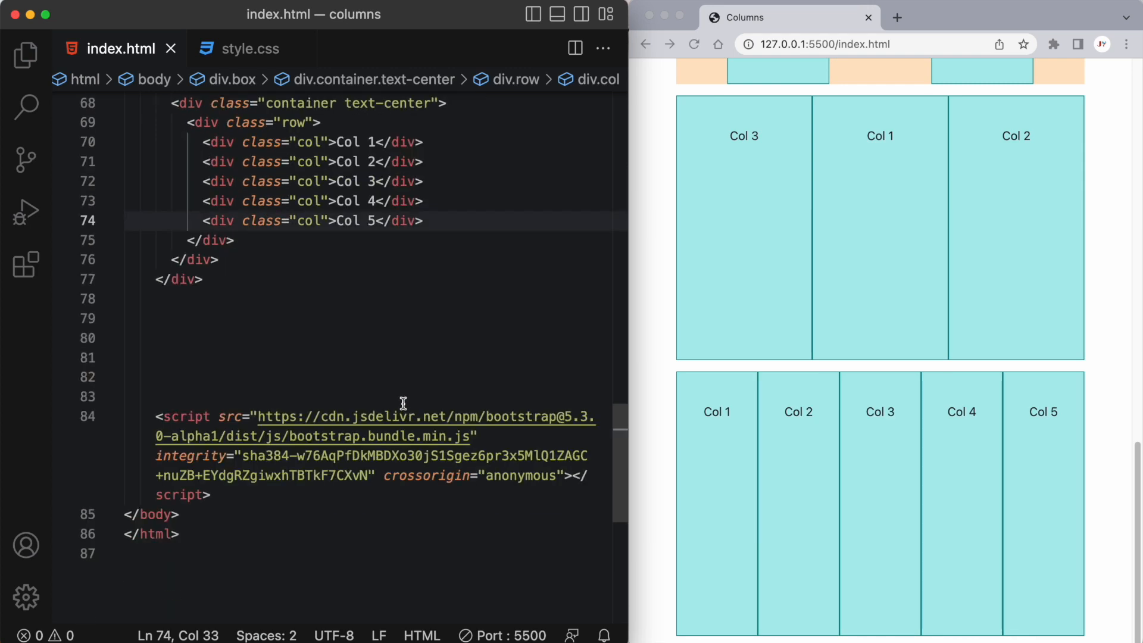
mouse_move(314, 186)
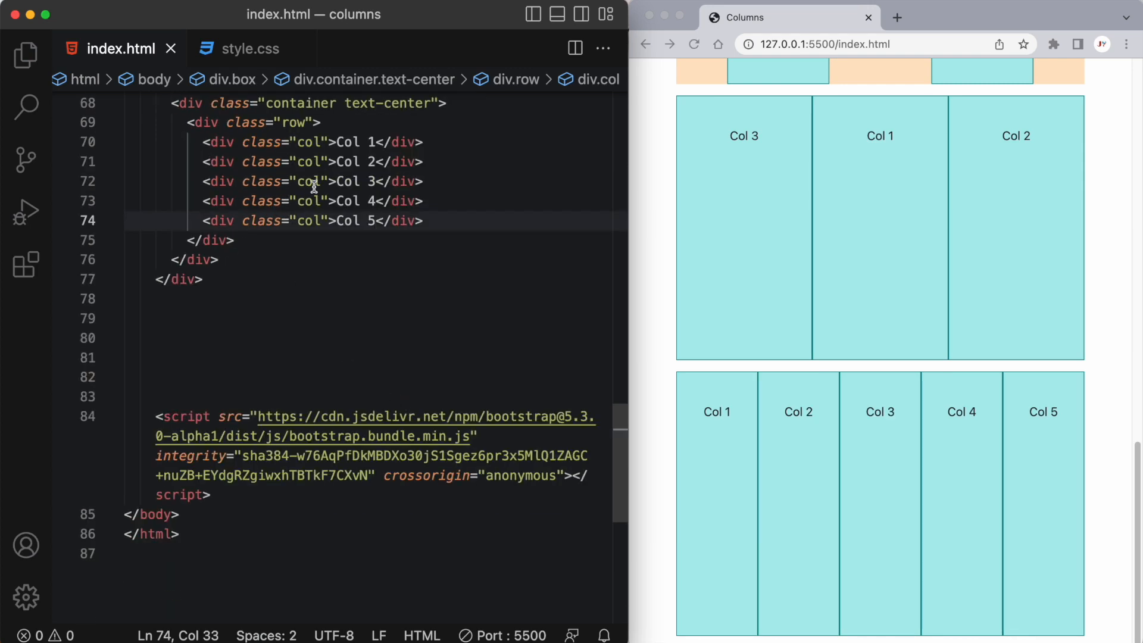
click(321, 181)
text( order-first)
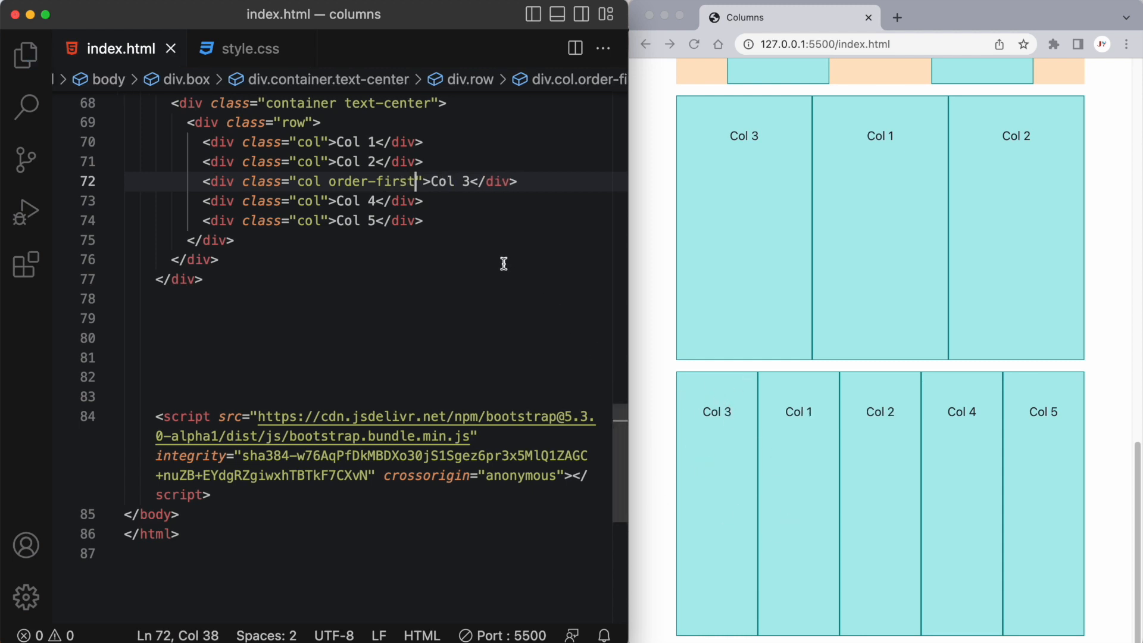
mouse_move(332, 134)
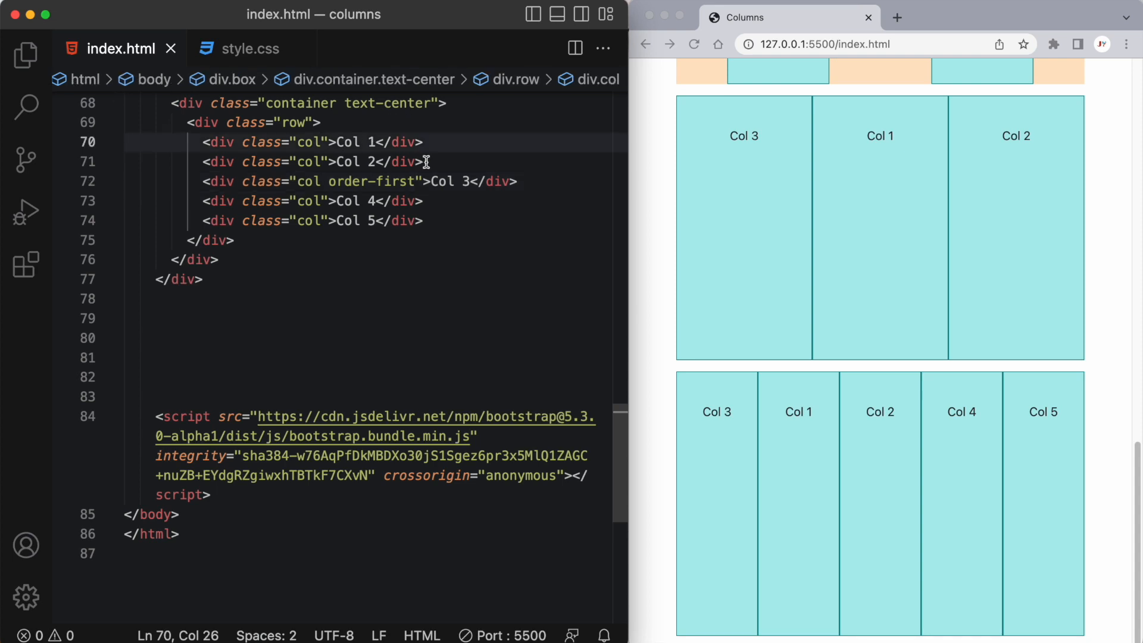
text(order)
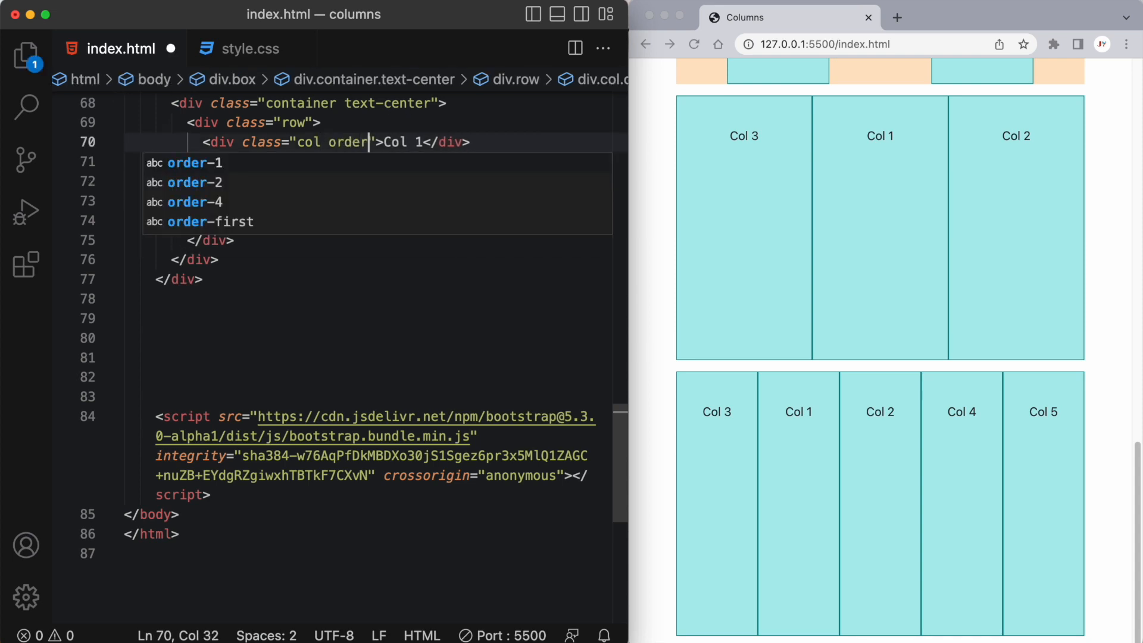
text(-last)
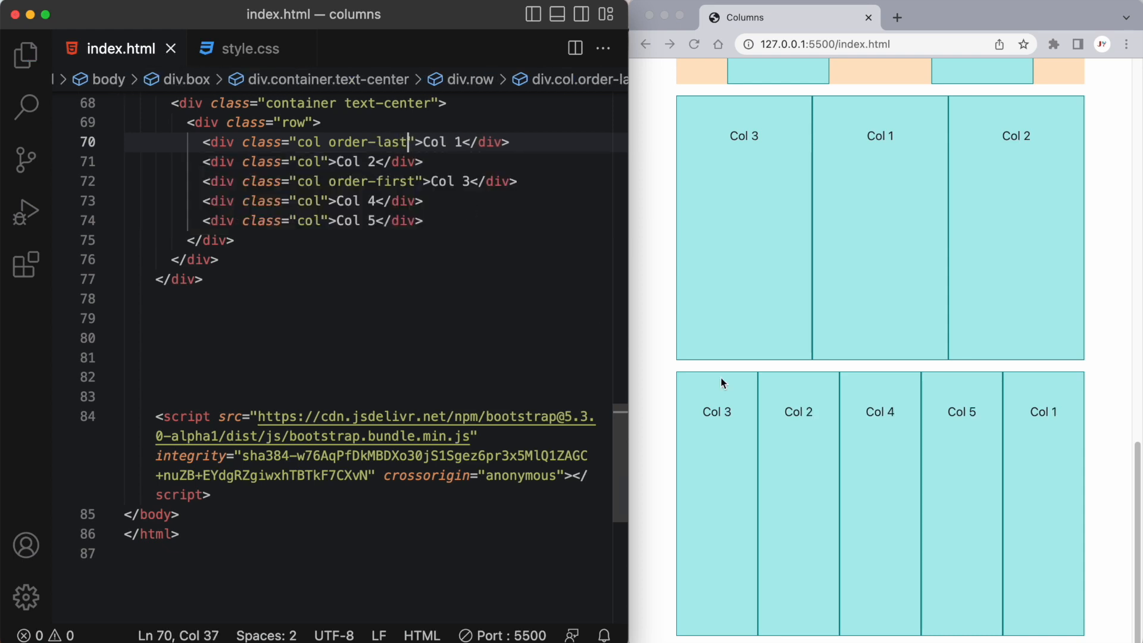
mouse_move(1017, 418)
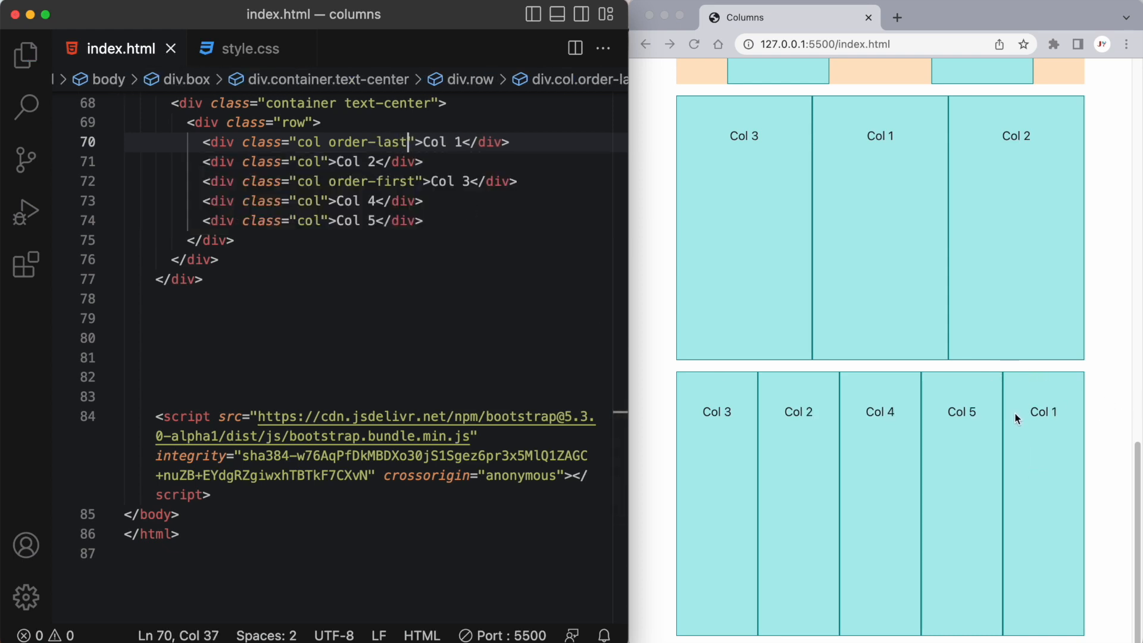
mouse_move(949, 444)
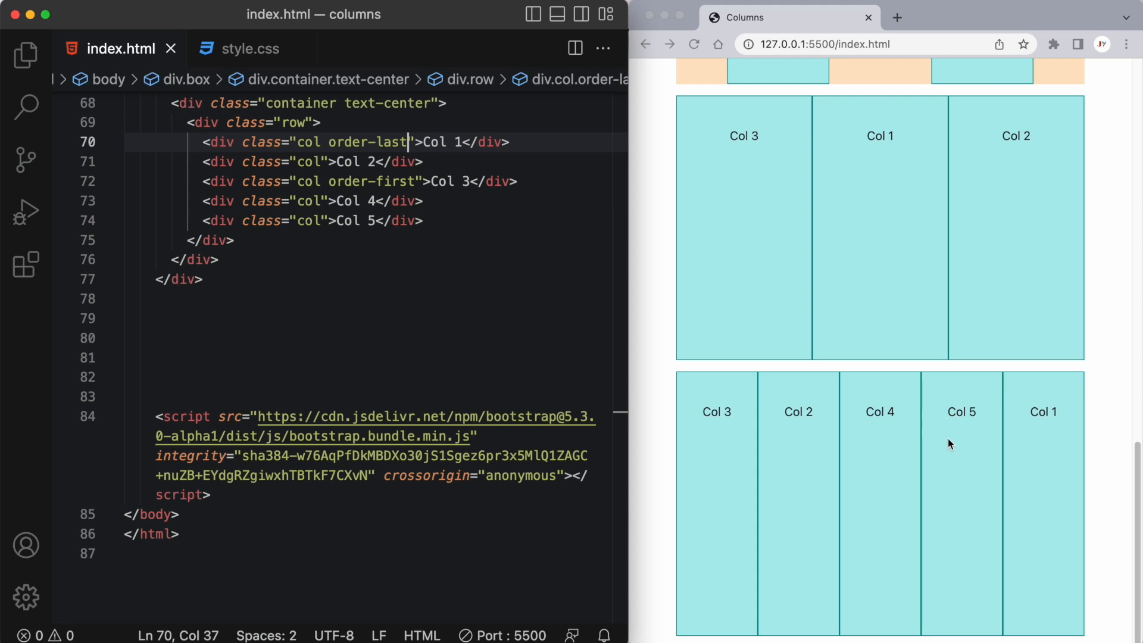